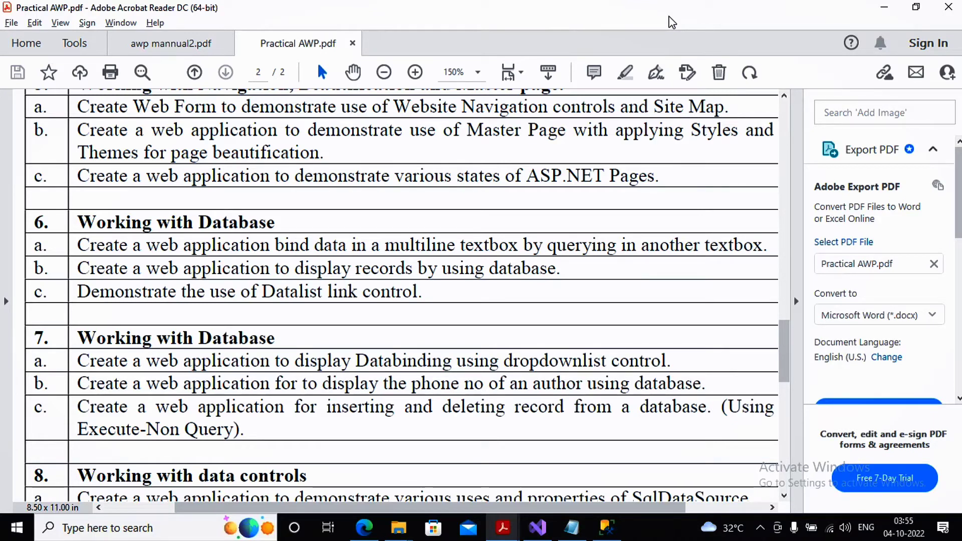
Step: Switch to the lab manual showing the sample DataList output of transaction records
left_click(171, 43)
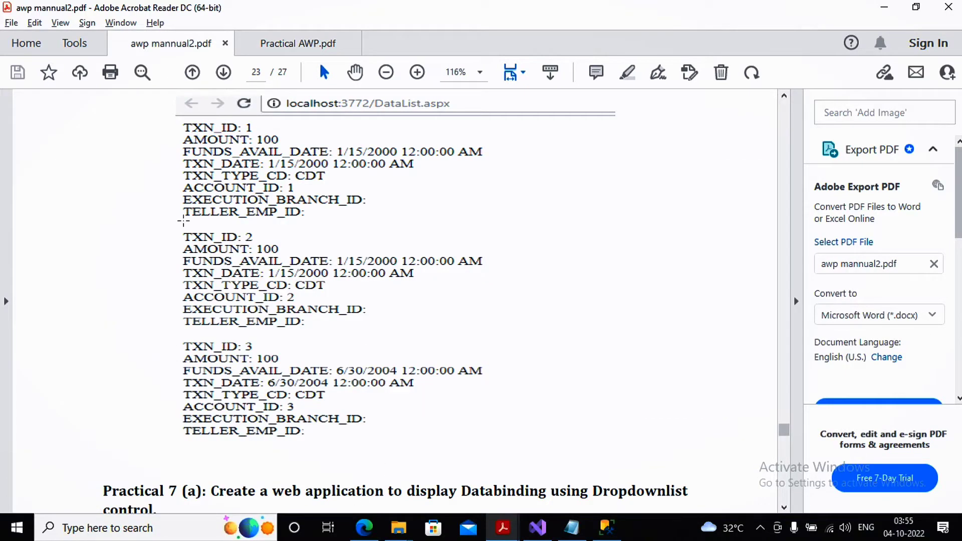
mouse_move(334, 376)
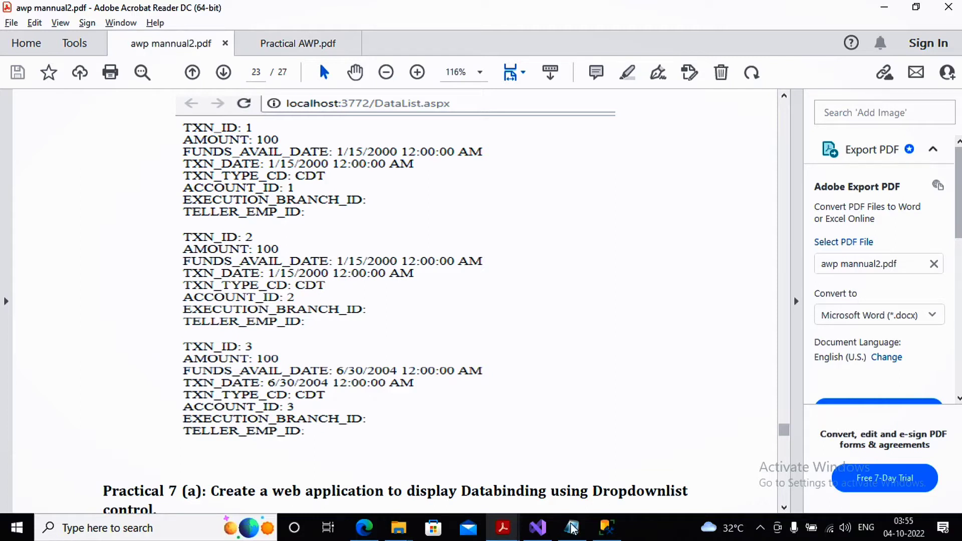
Step: Start a new ASP.NET Web Application (.NET Framework) project from the File menu
left_click(538, 528)
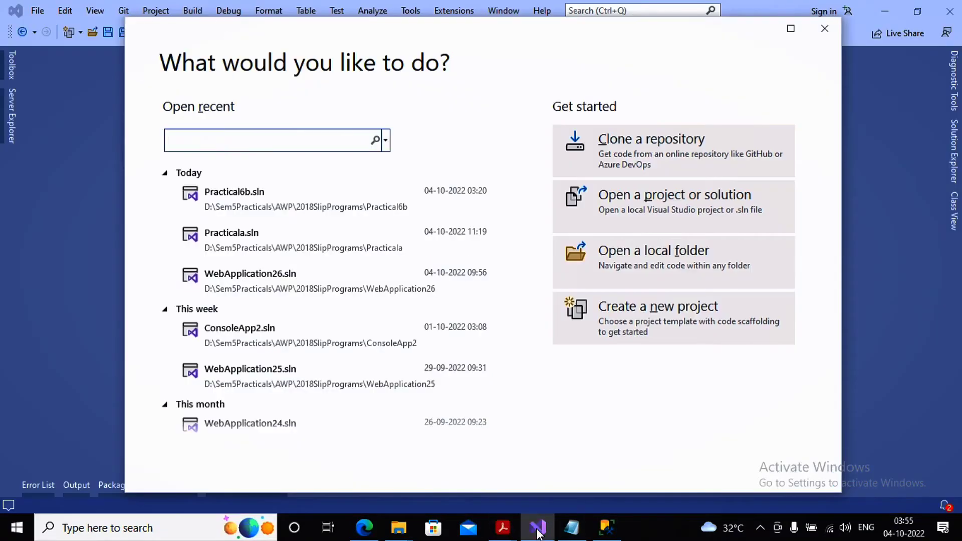
mouse_move(825, 28)
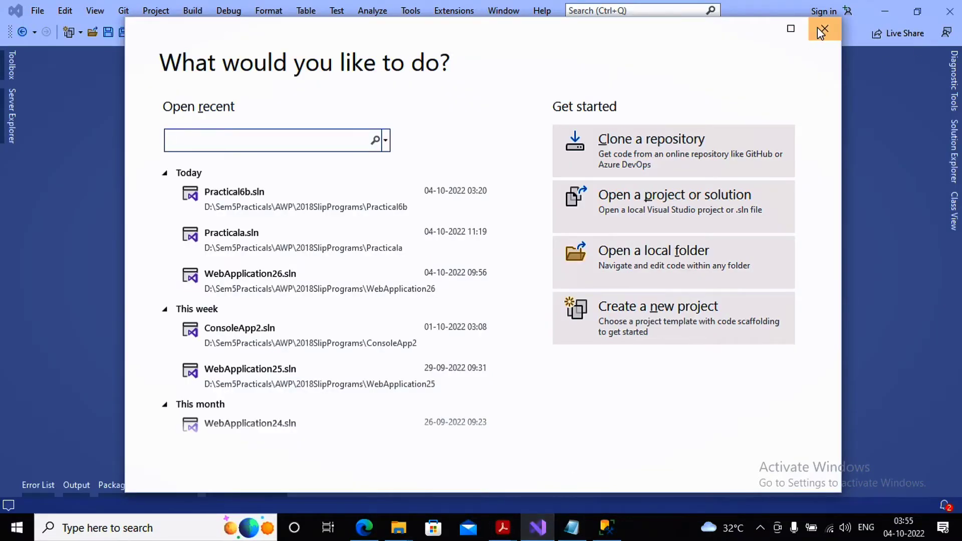
left_click(37, 10)
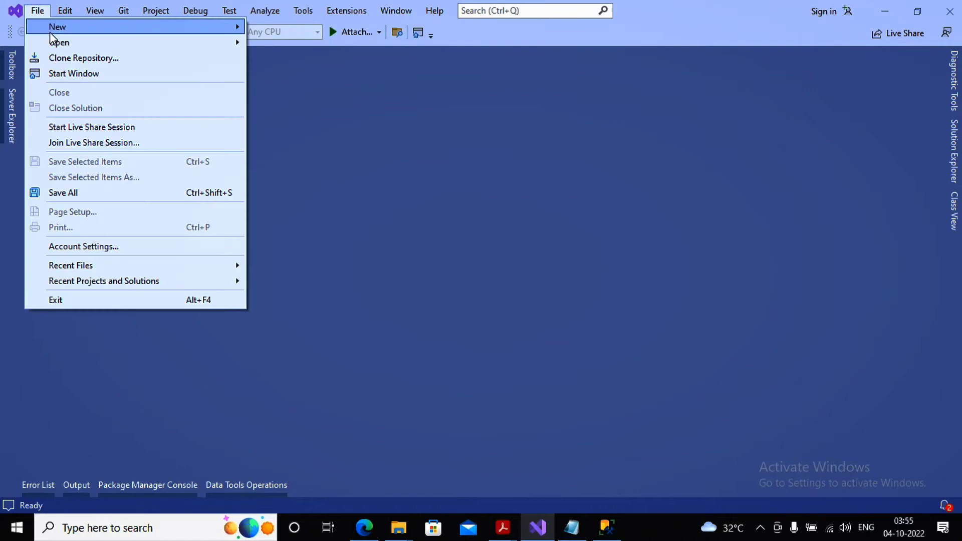
left_click(57, 26)
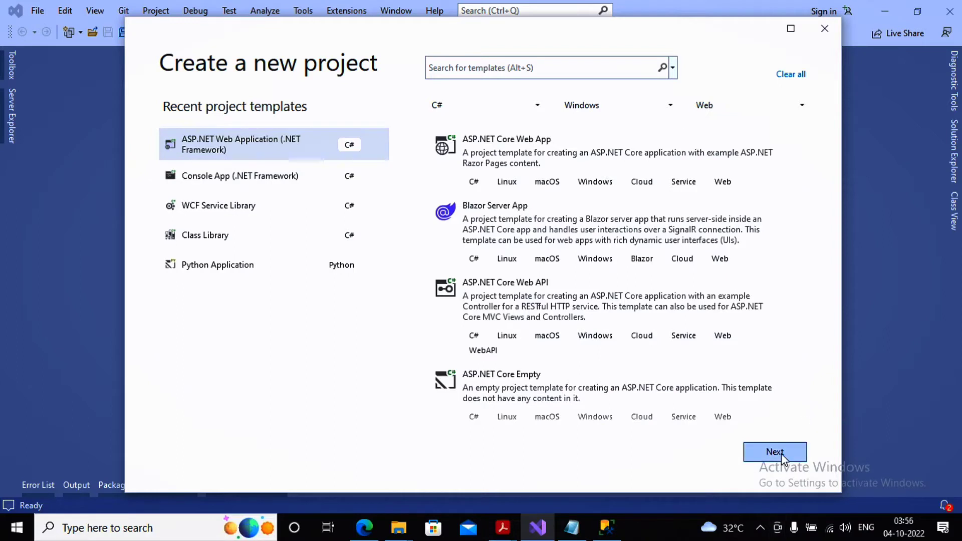
left_click(775, 452)
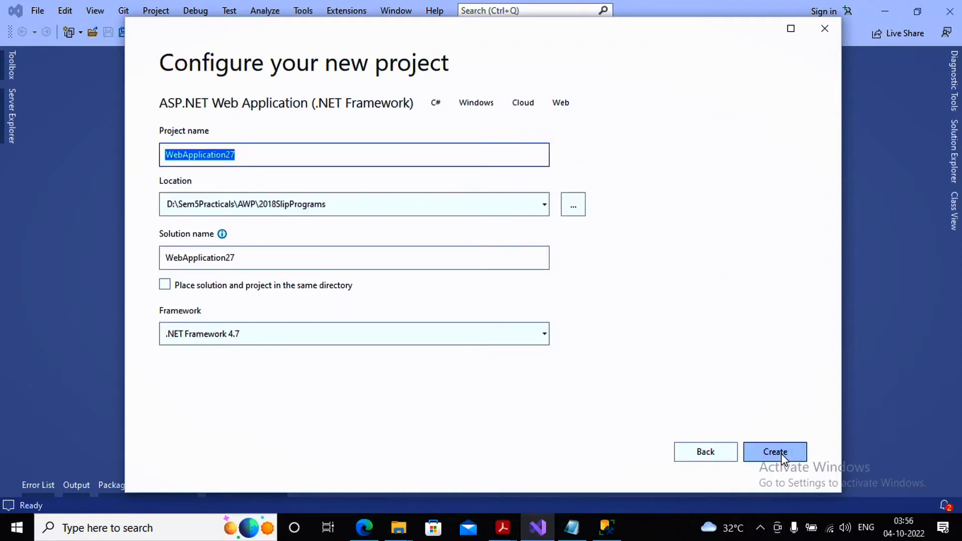
Step: Name the project Practical6c and create it from the Empty template
type("Practical6")
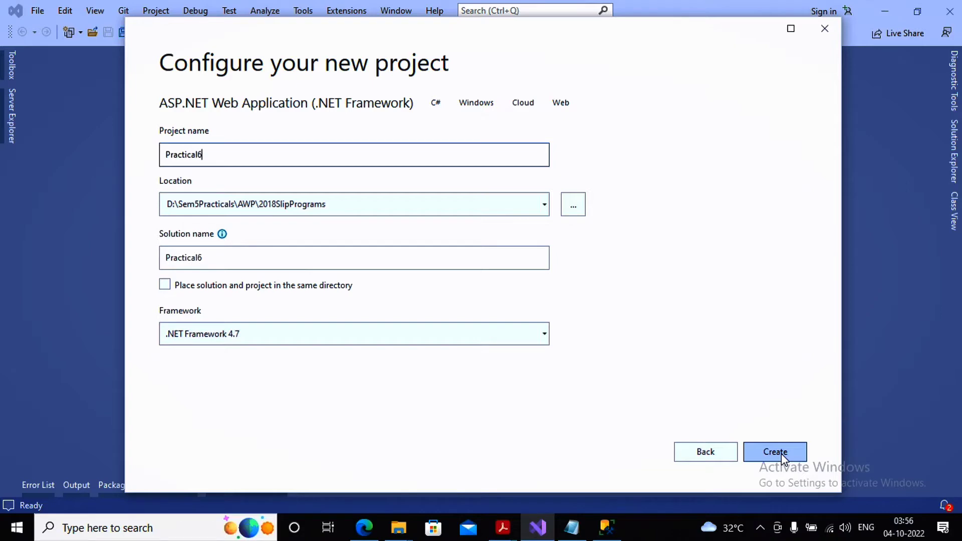
type("c")
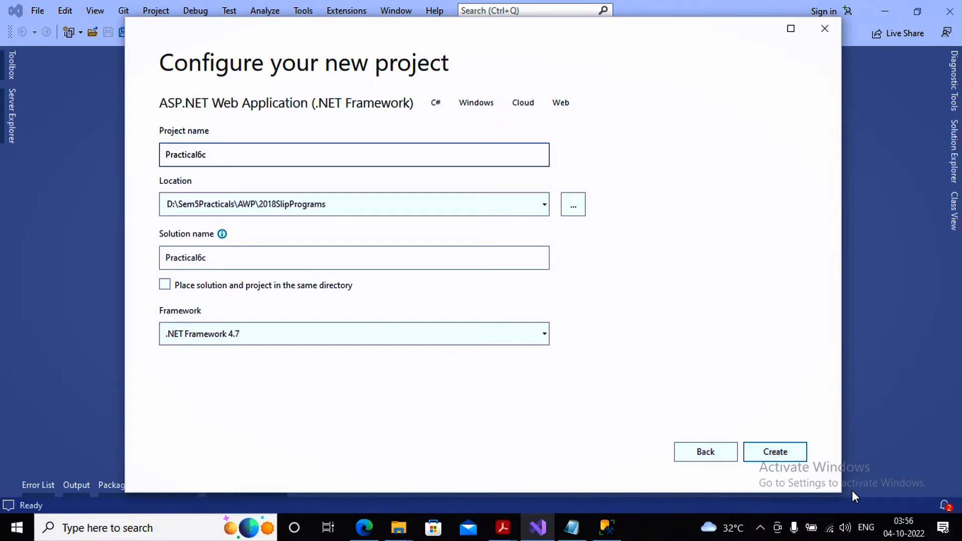
left_click(774, 452)
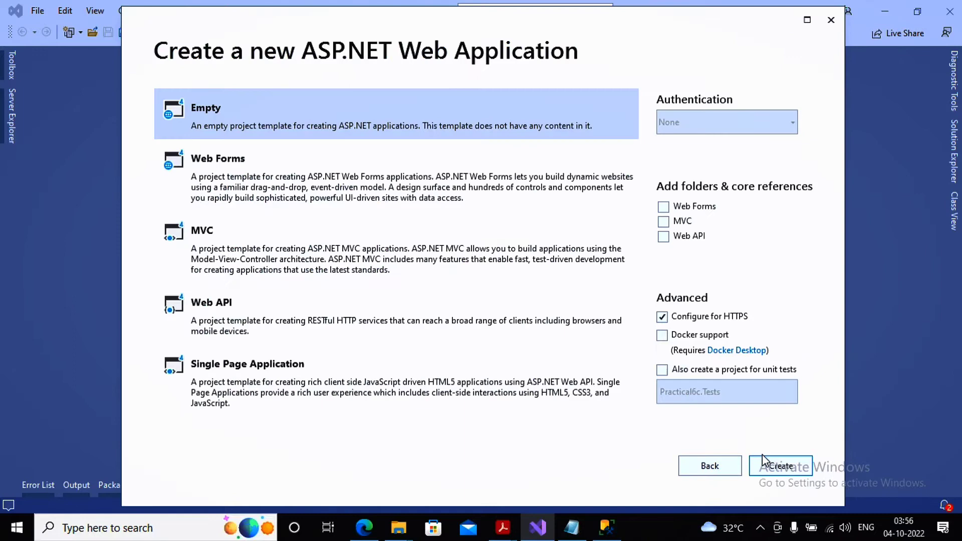
left_click(780, 466)
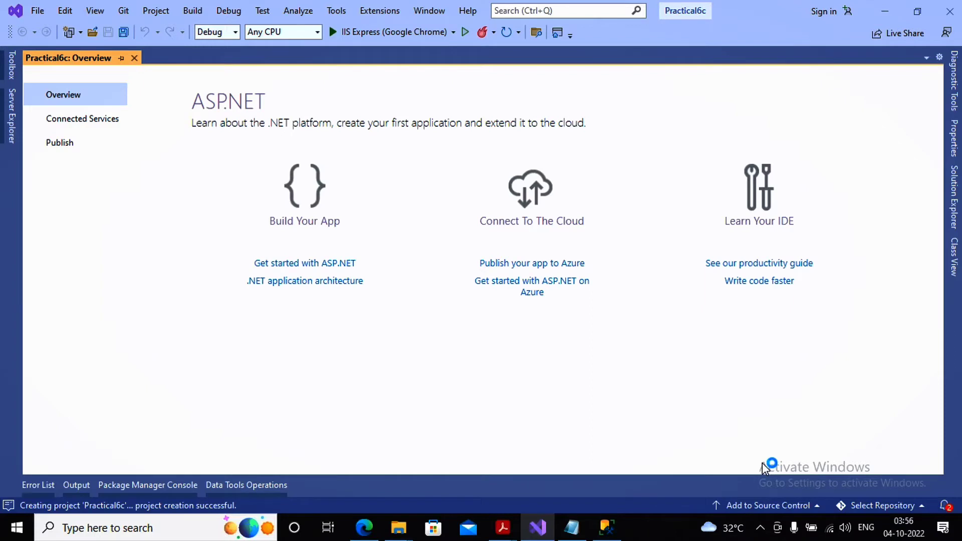
mouse_move(135, 58)
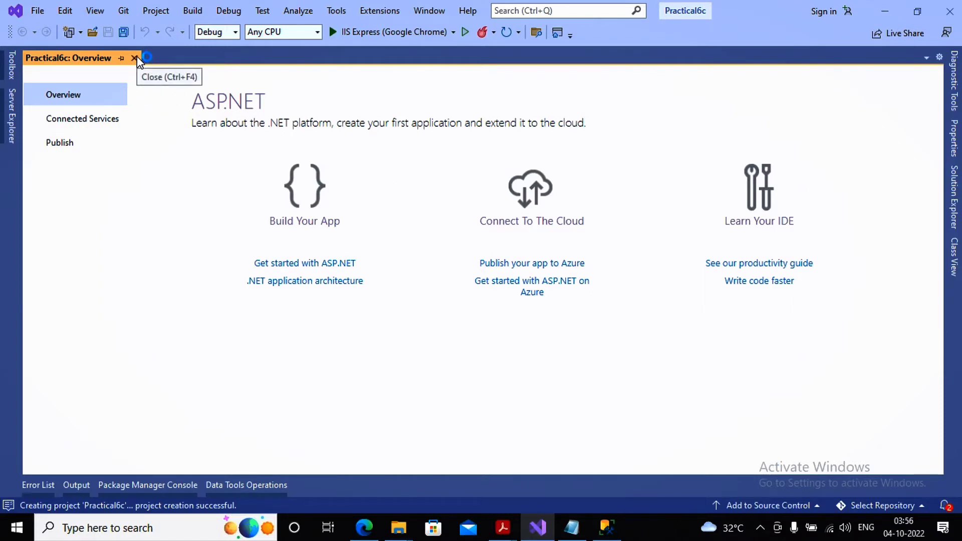
Step: Add a new Web Form named WebForm1 to the Practical6c project via Solution Explorer
left_click(134, 59)
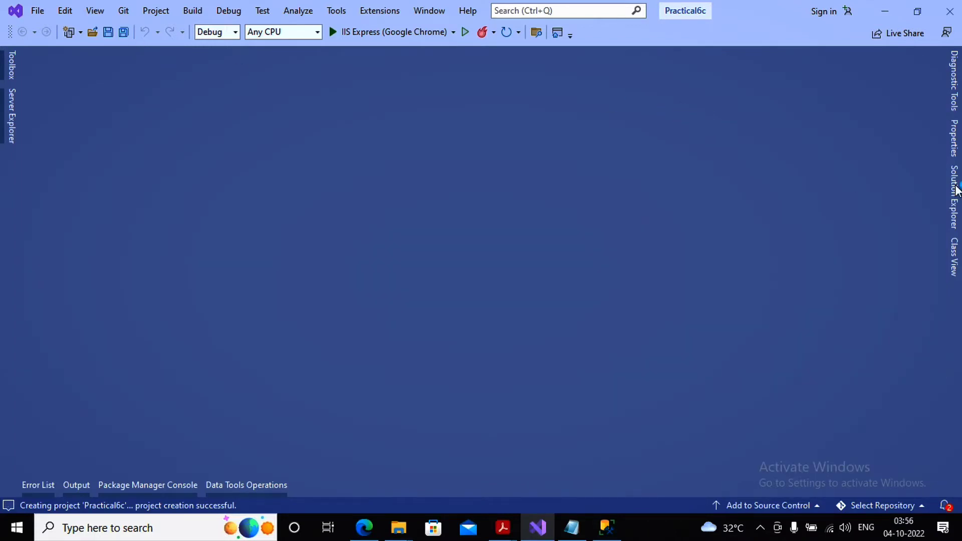
left_click(953, 197)
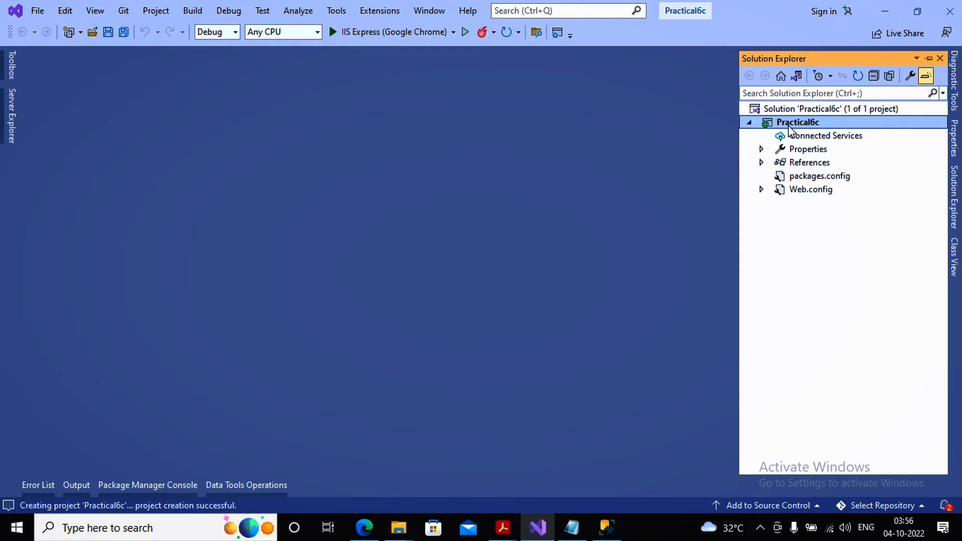
right_click(798, 122)
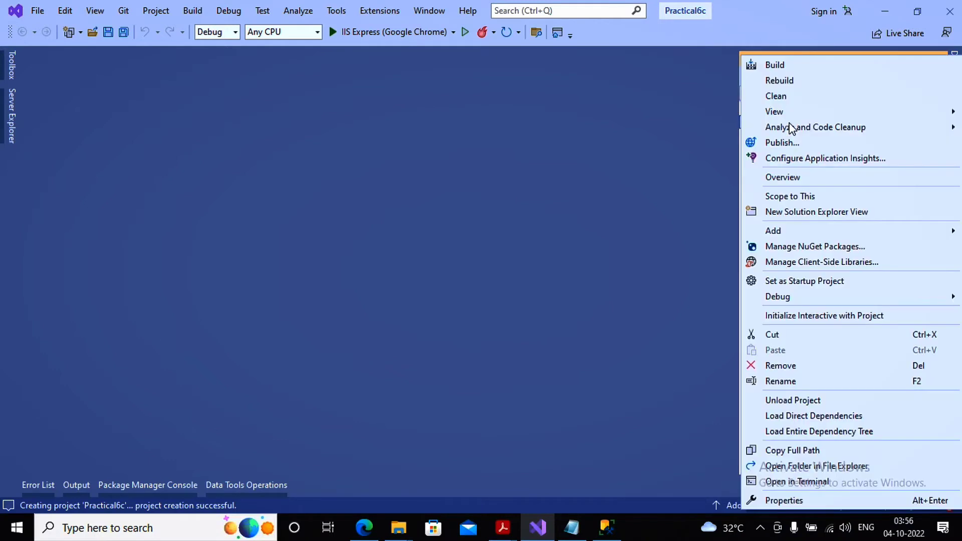
left_click(773, 230)
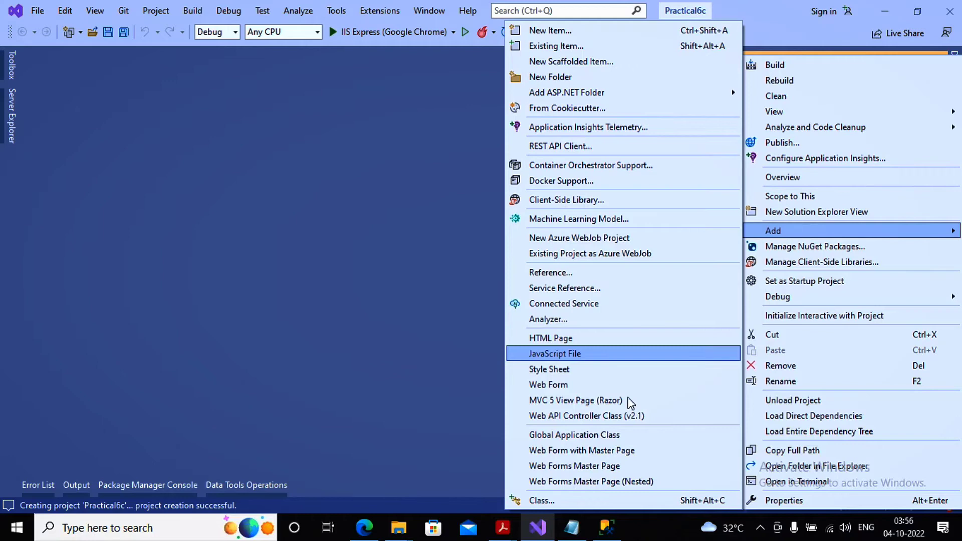
left_click(548, 384)
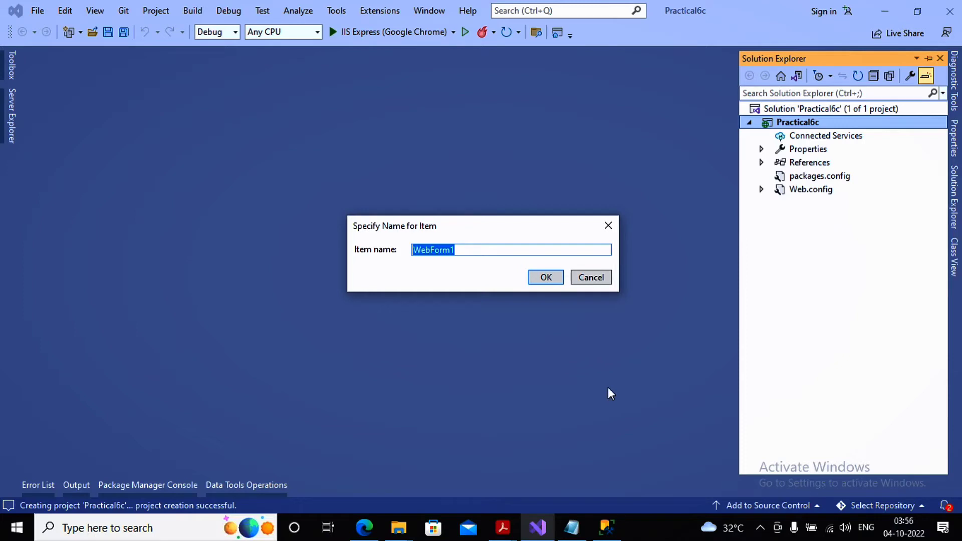
left_click(545, 277)
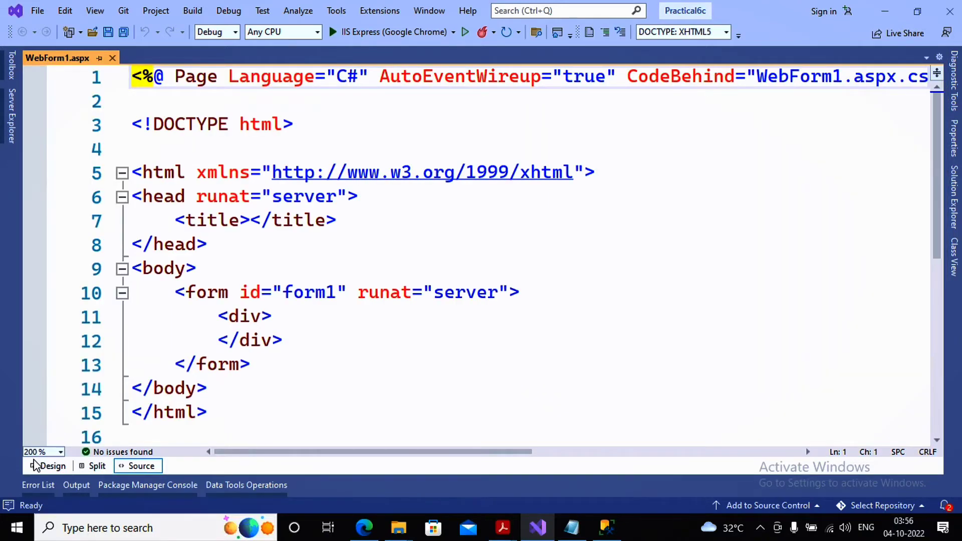
Step: Show WebForm1.aspx in Design view with the Toolbox Data group expanded
left_click(52, 466)
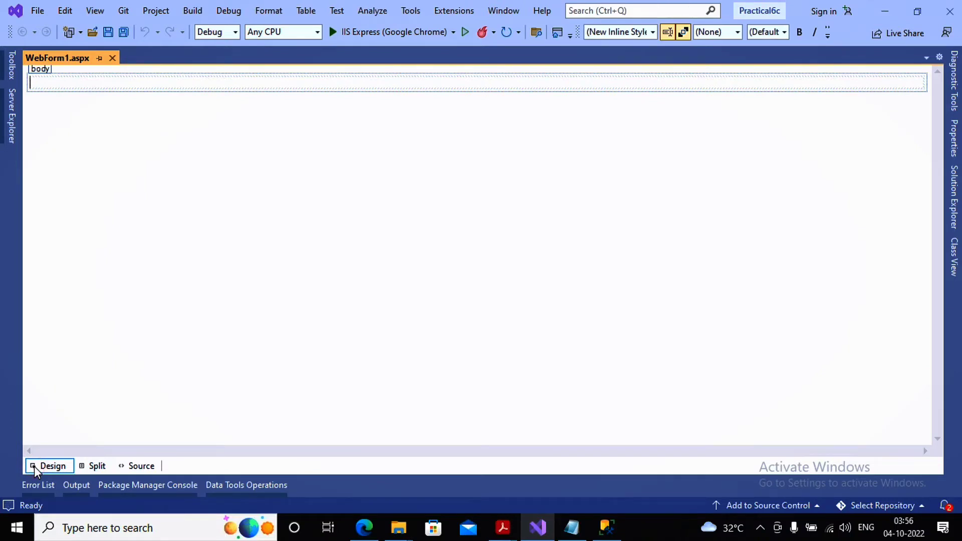
mouse_move(18, 77)
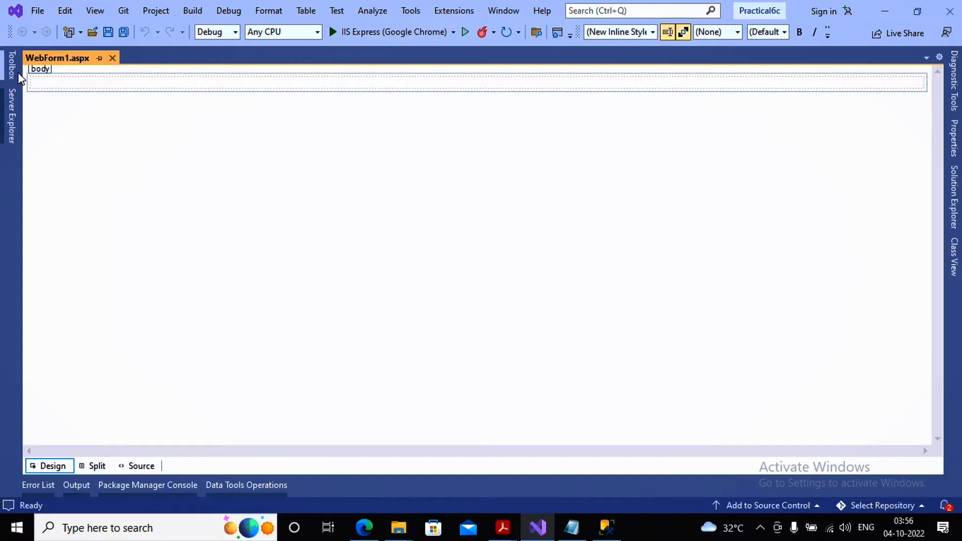
left_click(9, 62)
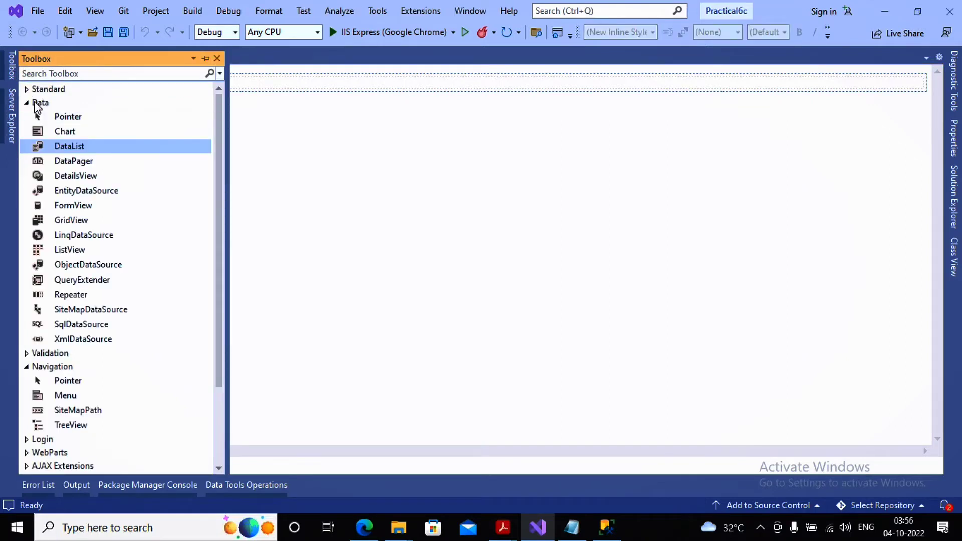
left_click(26, 102)
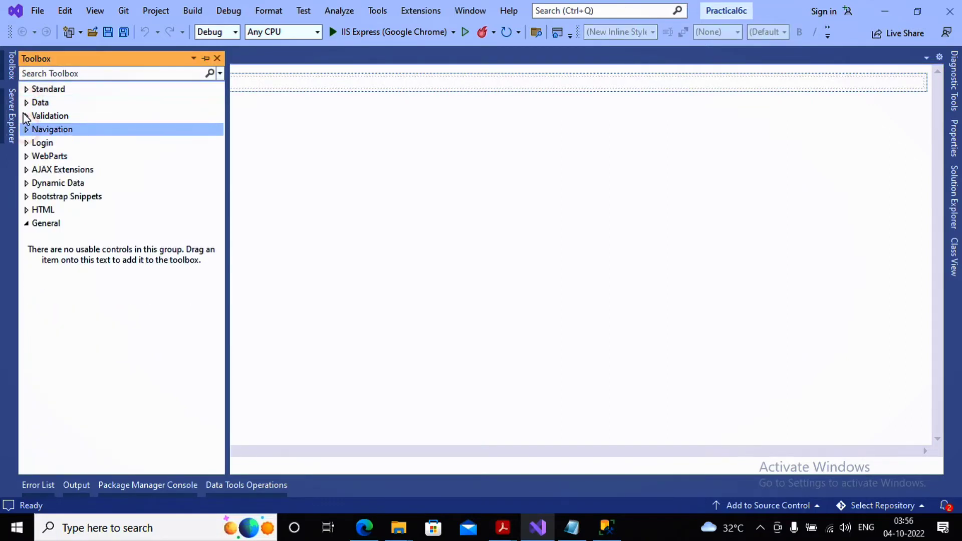
left_click(40, 102)
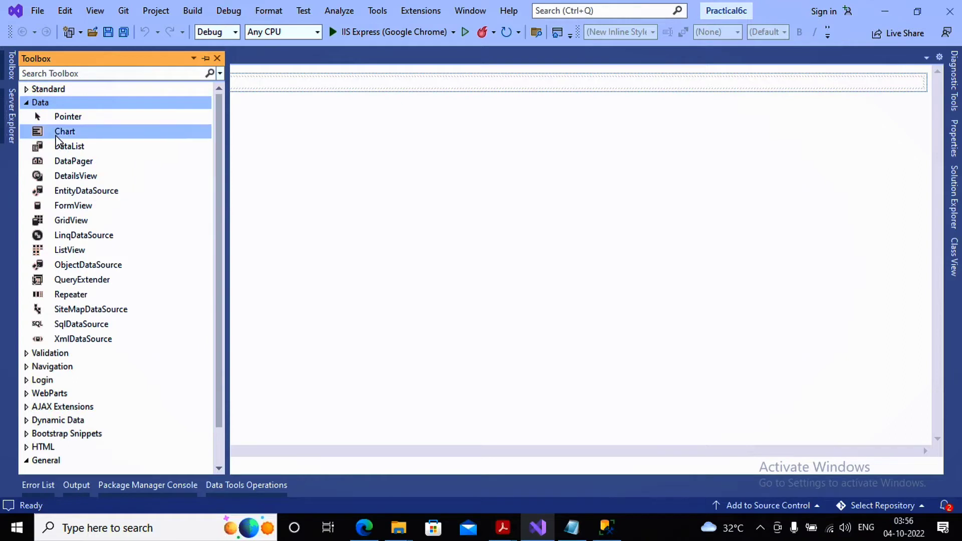
mouse_move(151, 144)
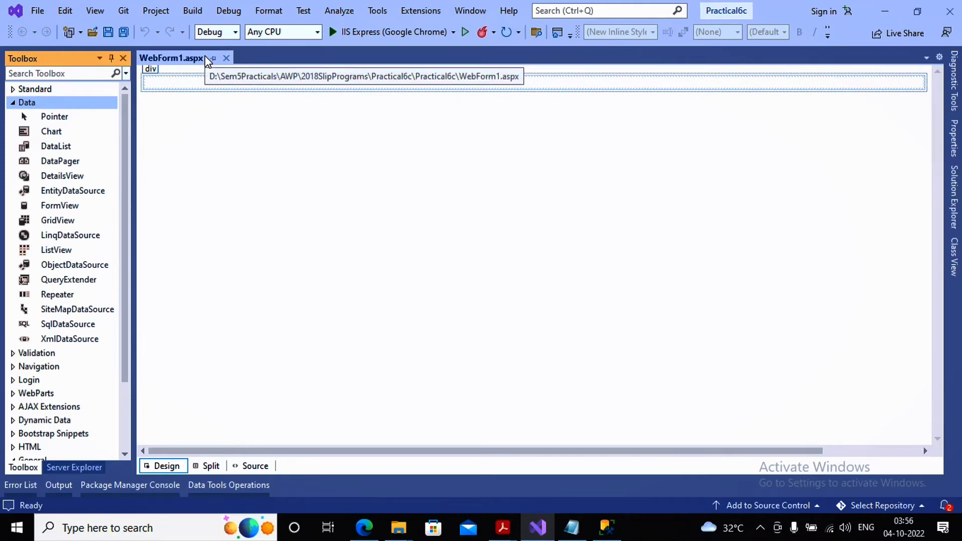
mouse_move(207, 61)
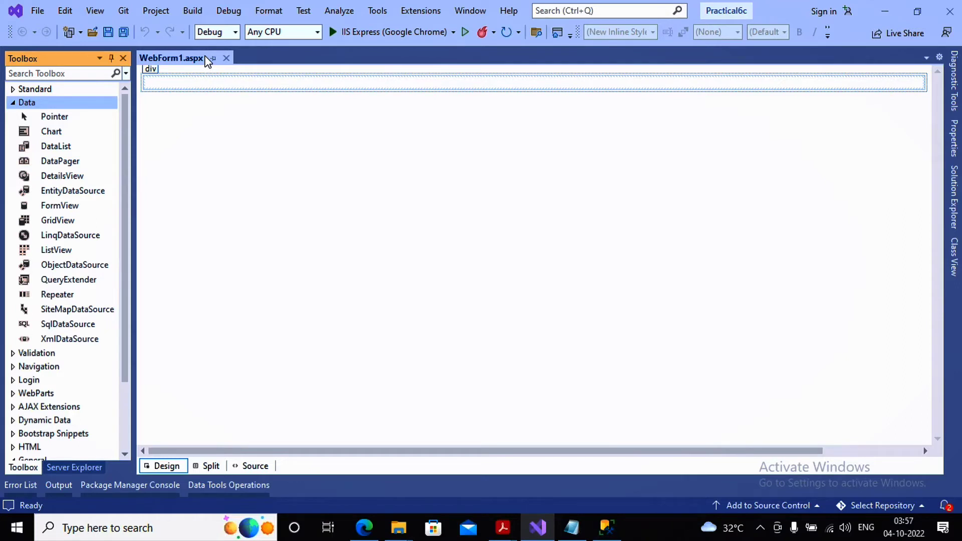
mouse_move(134, 138)
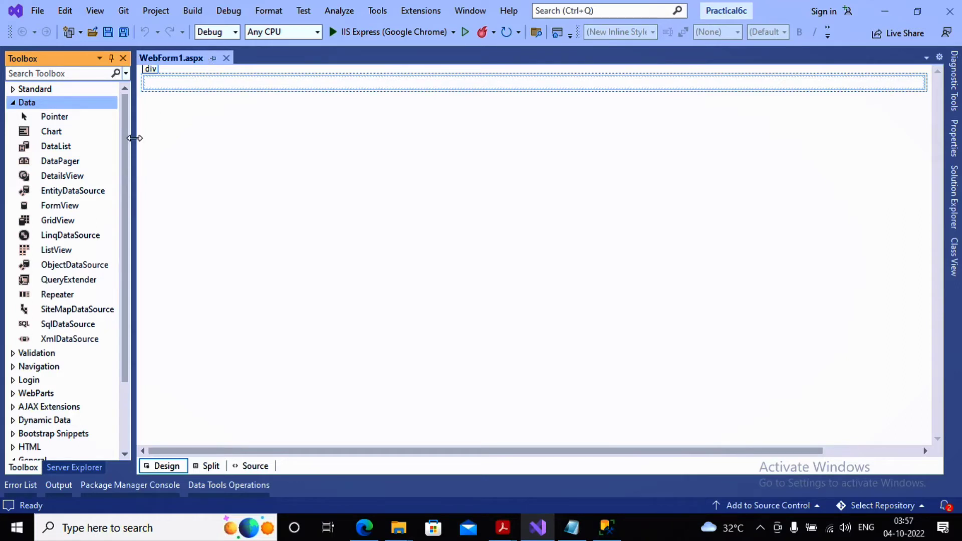
mouse_move(67, 323)
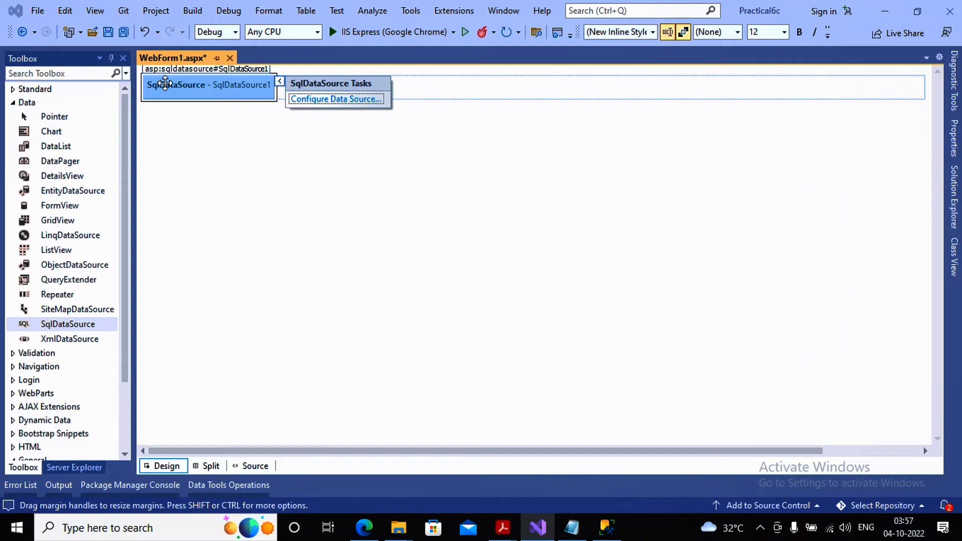
mouse_move(333, 100)
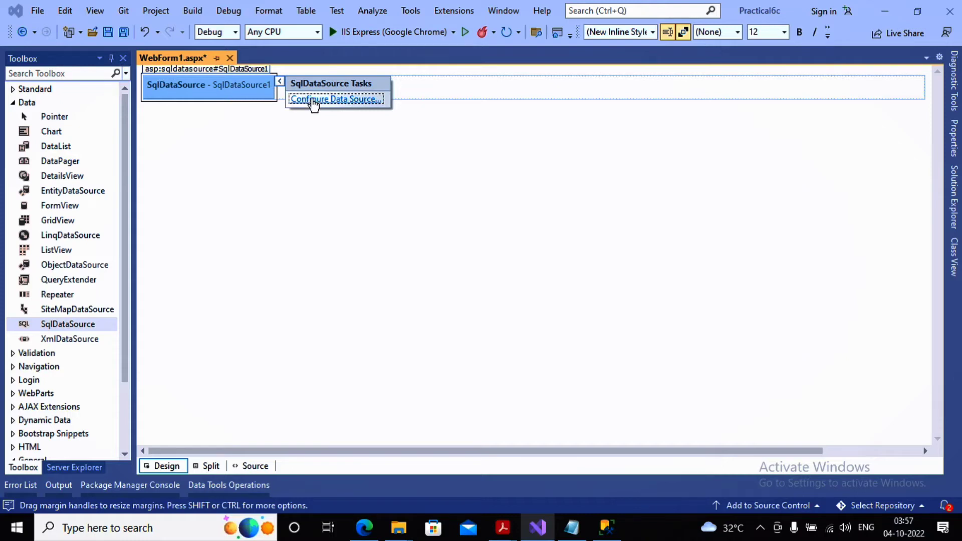
Step: Launch the Configure Data Source wizard for SqlDataSource1
left_click(333, 99)
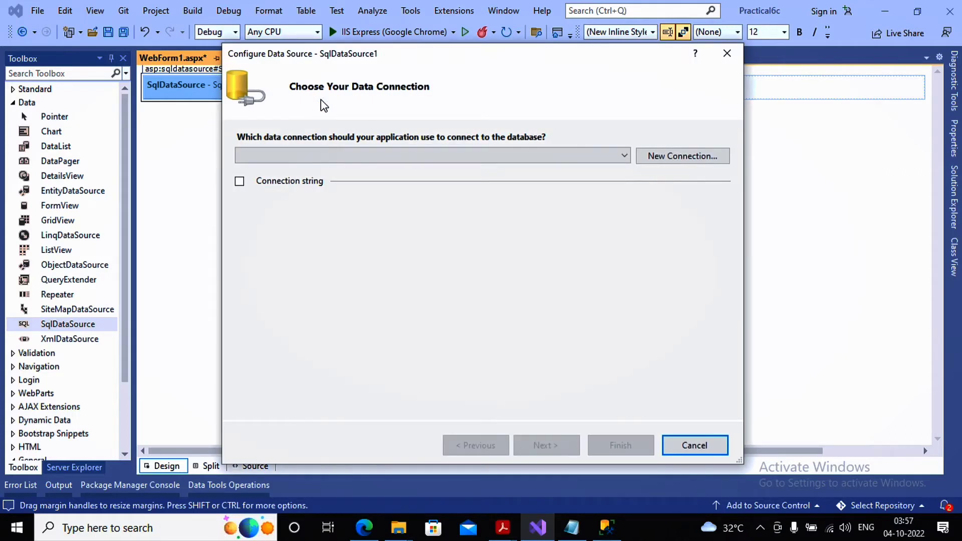
Step: Create a new connection to the BscIT database on server .\sqlexpress
left_click(430, 155)
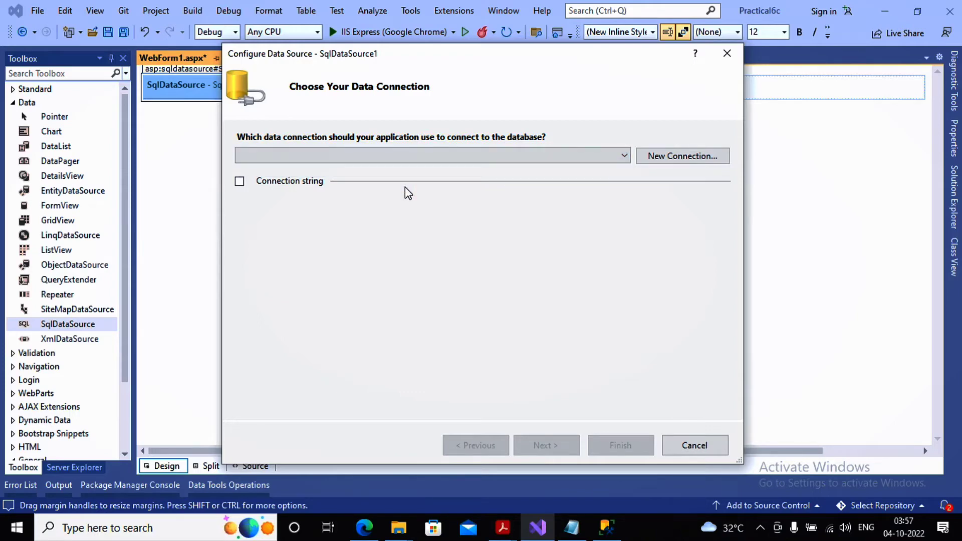
left_click(681, 157)
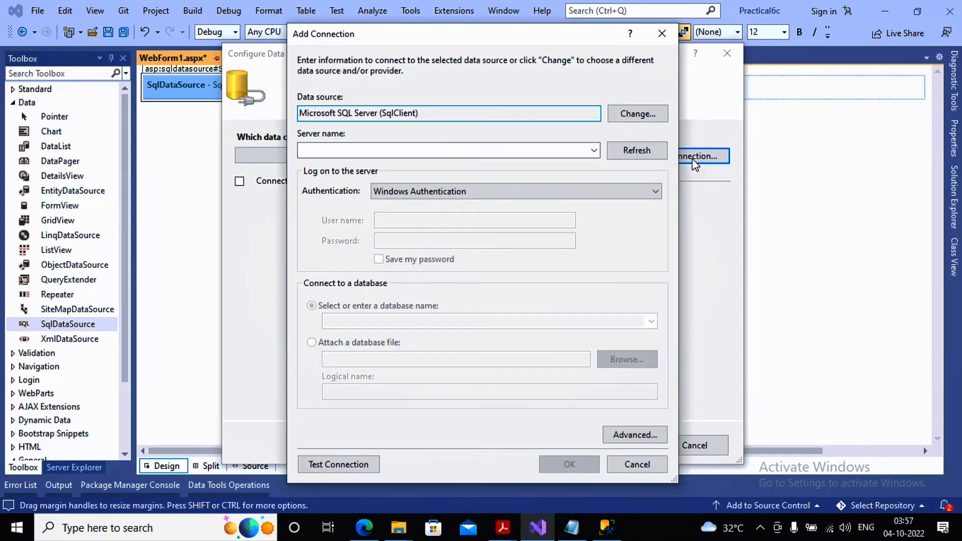
left_click(448, 150)
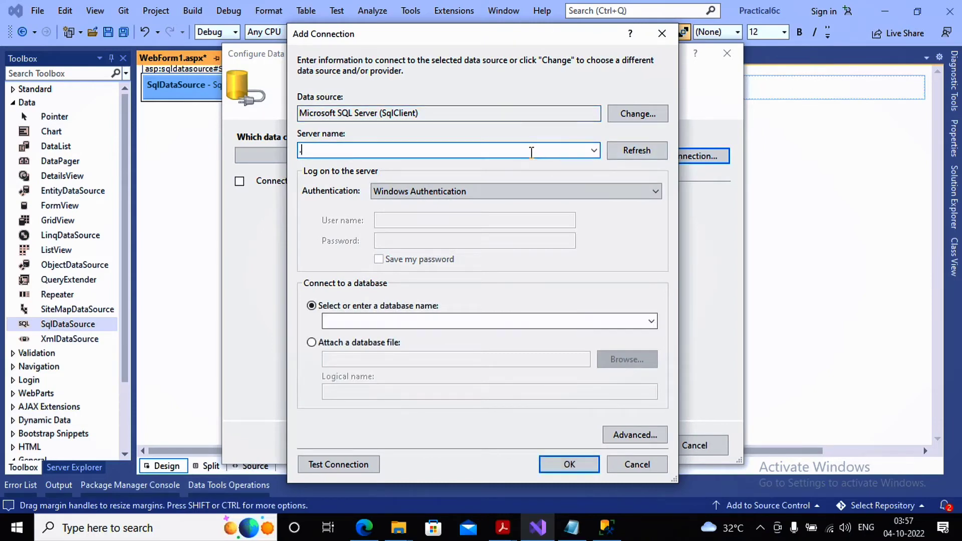
type(".\\sql")
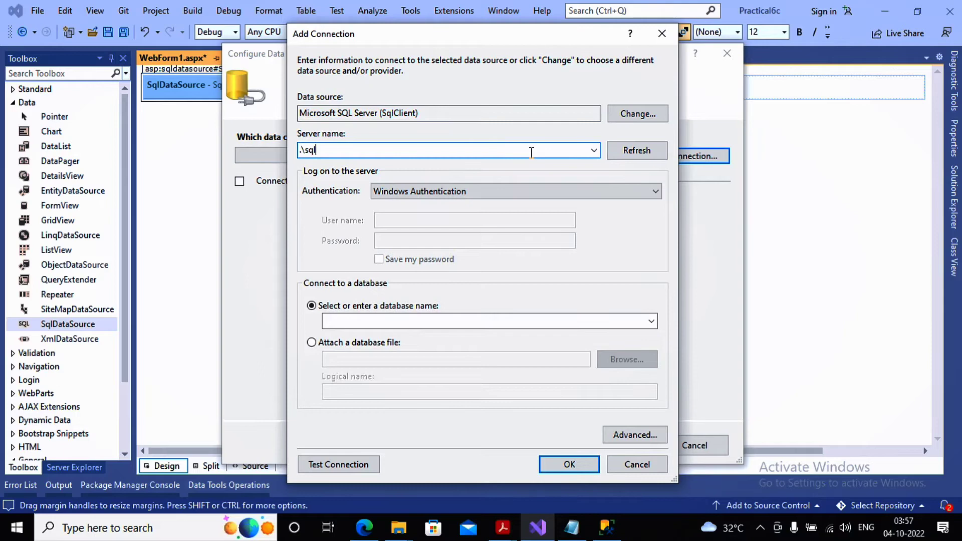
type("express")
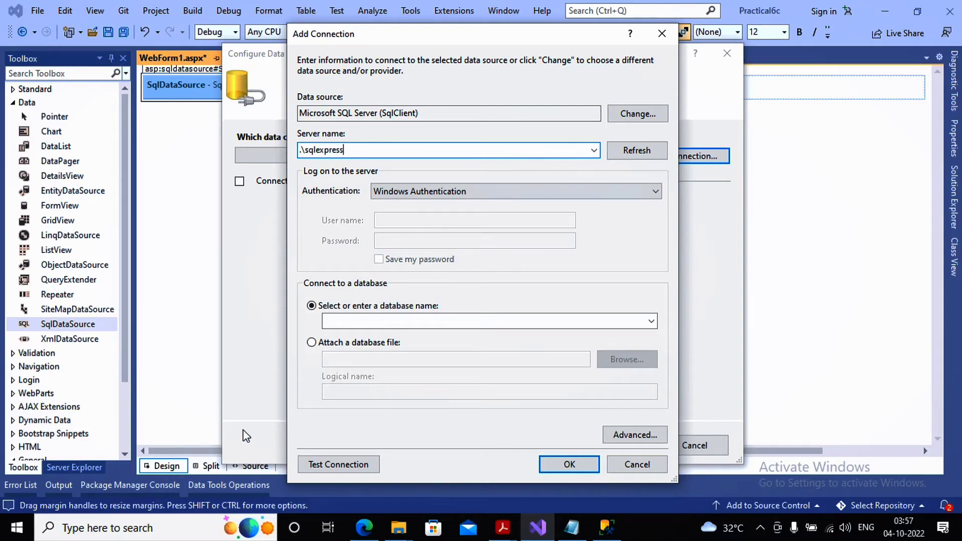
left_click(650, 321)
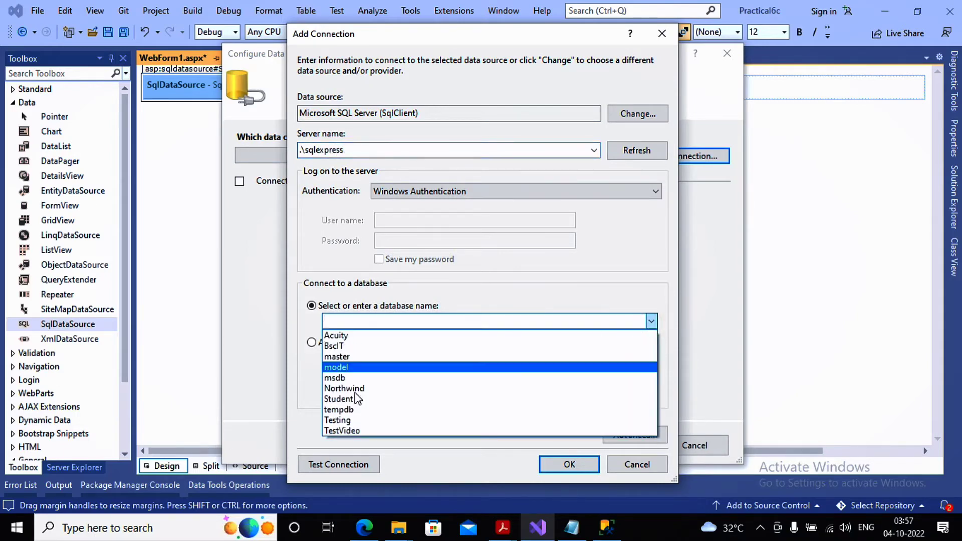
left_click(334, 346)
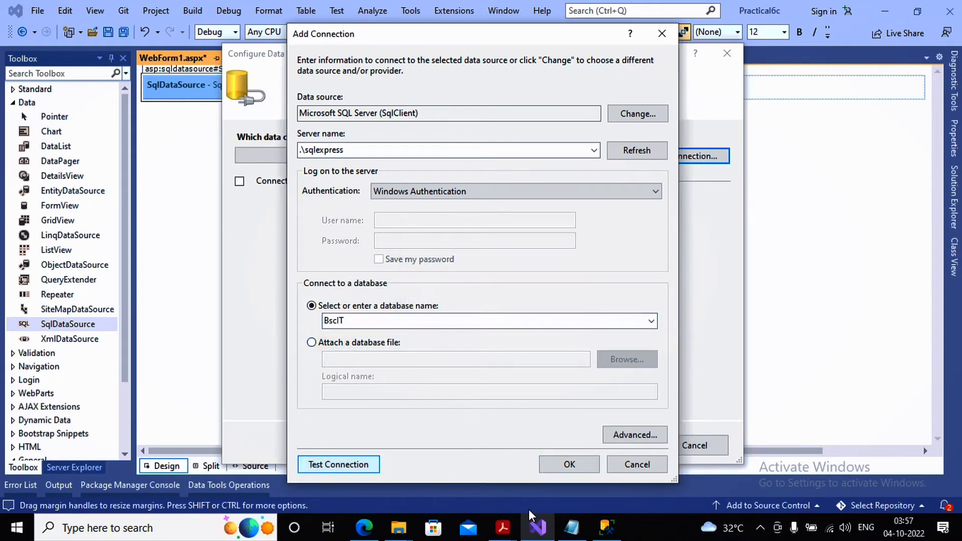
left_click(568, 464)
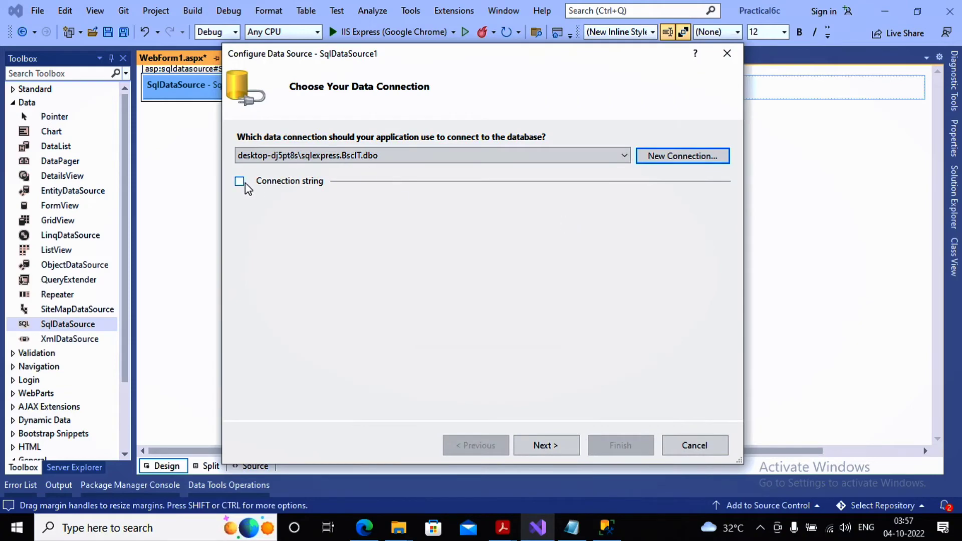
Step: Review the full connection string, then continue to saving the connection
left_click(239, 181)
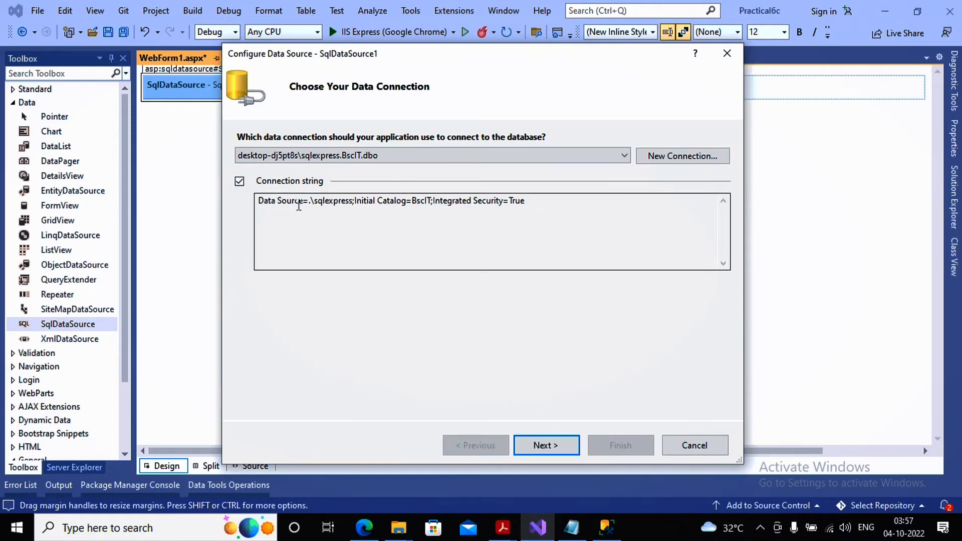
mouse_move(381, 208)
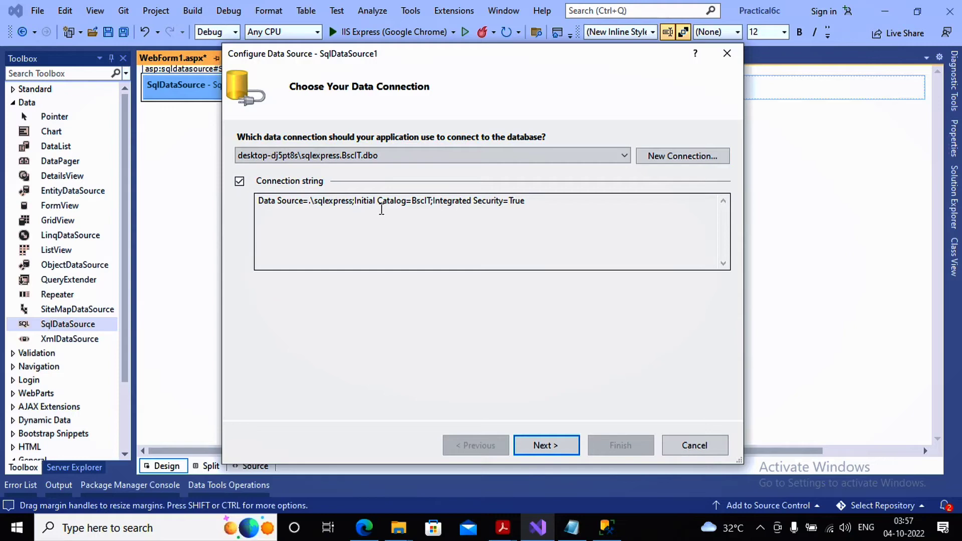
mouse_move(422, 212)
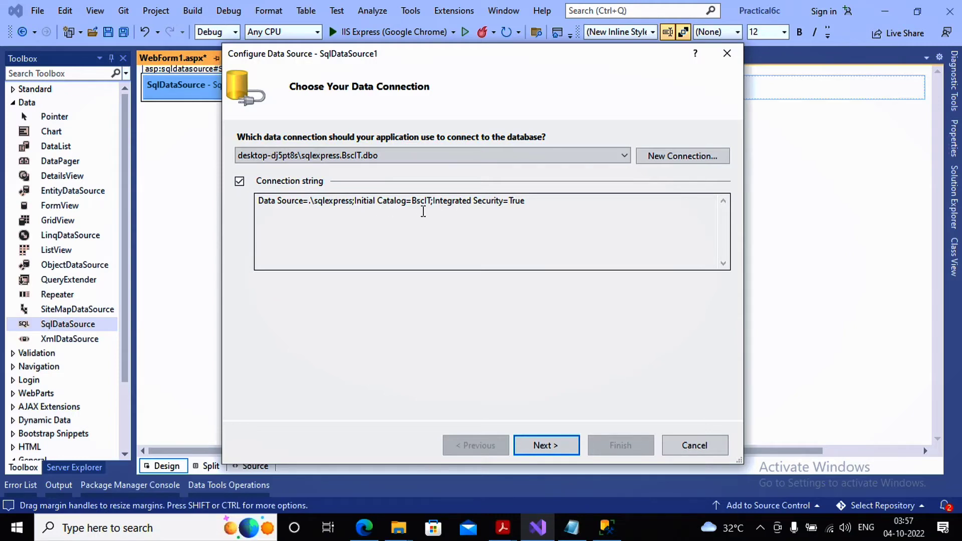
mouse_move(464, 204)
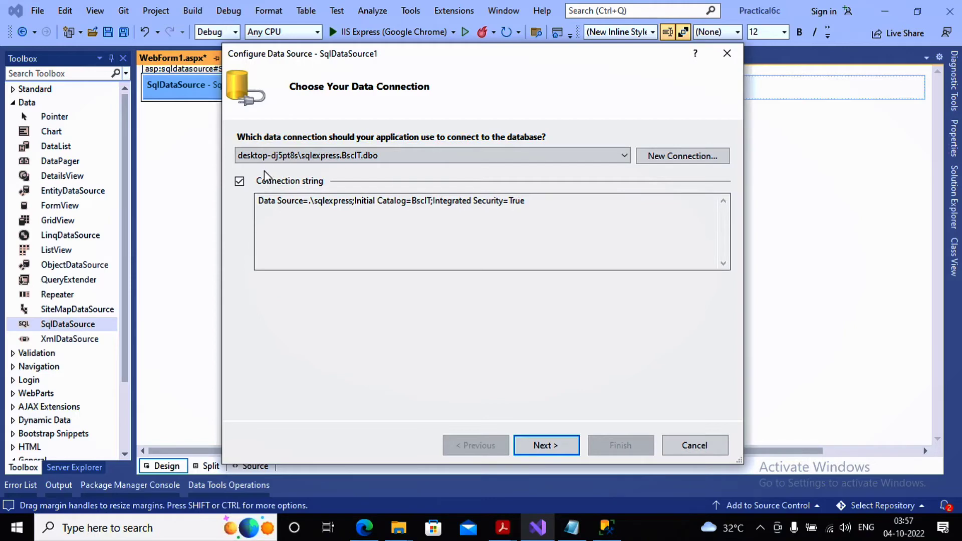
left_click(240, 180)
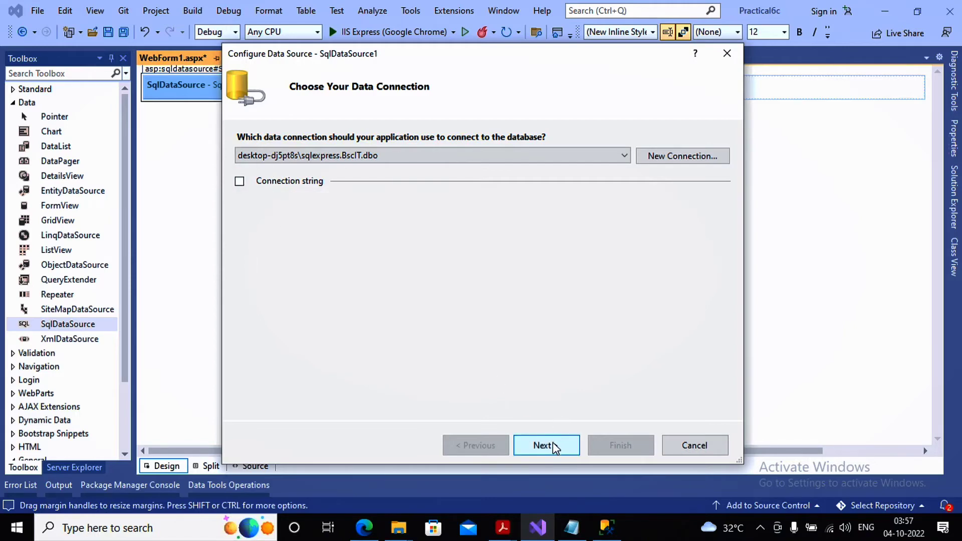
left_click(545, 445)
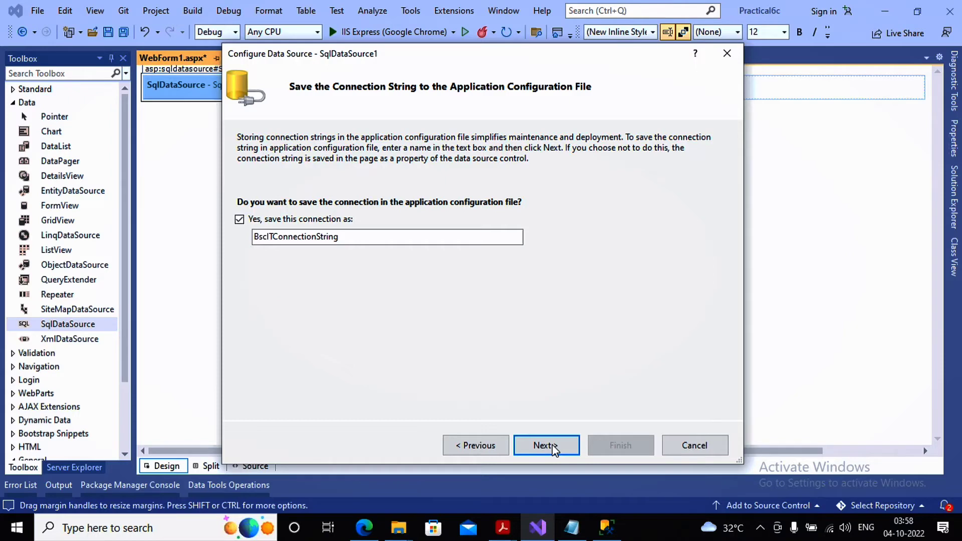
mouse_move(524, 459)
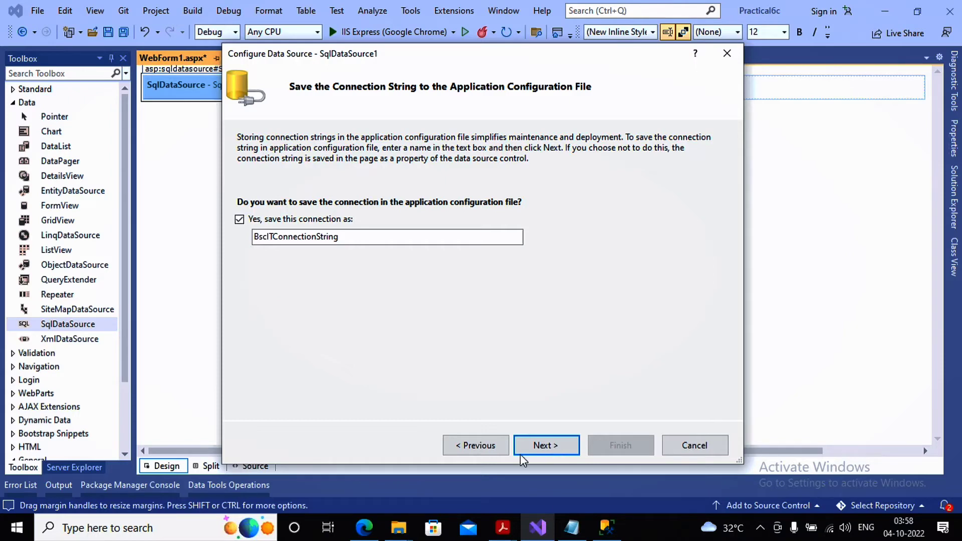
Step: Save the connection as BscITConnectionString and select all columns of the customer table
left_click(545, 445)
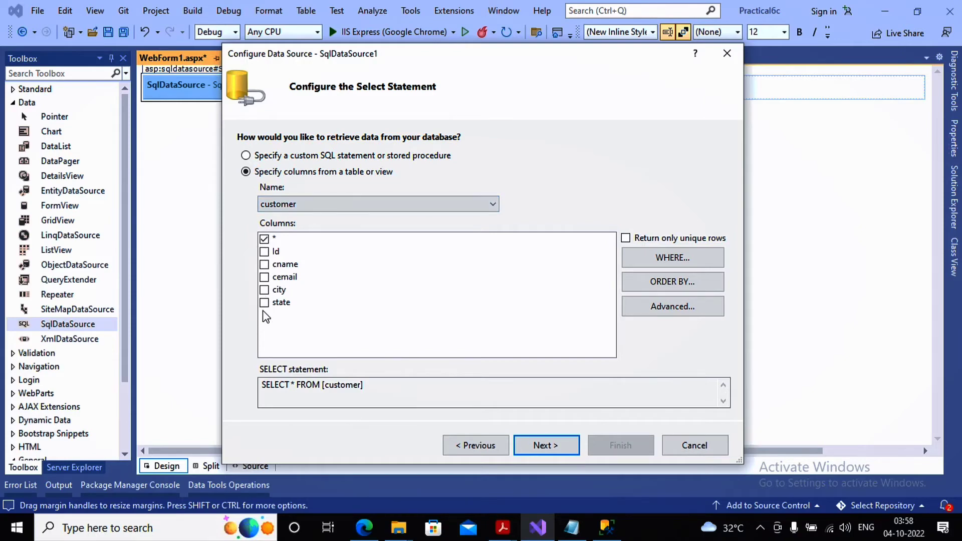
mouse_move(647, 453)
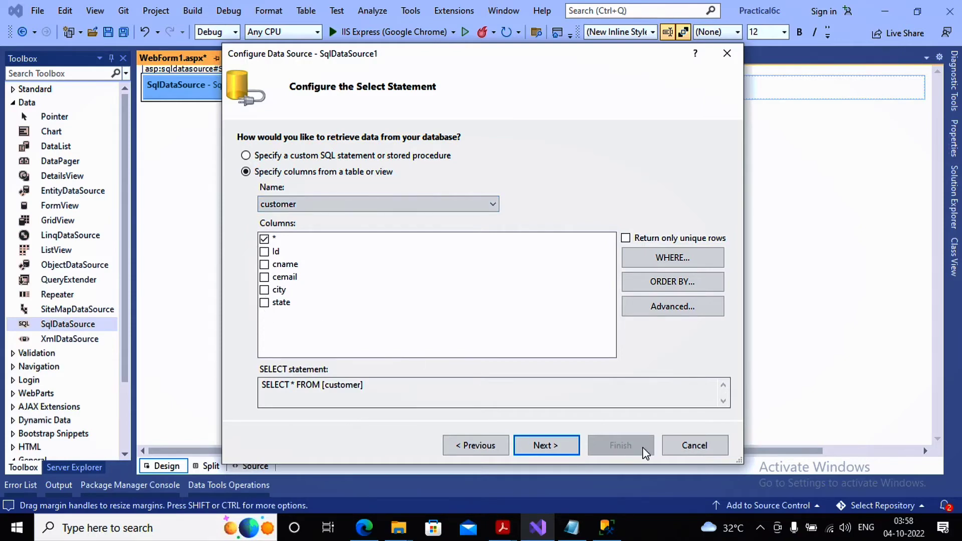
left_click(545, 445)
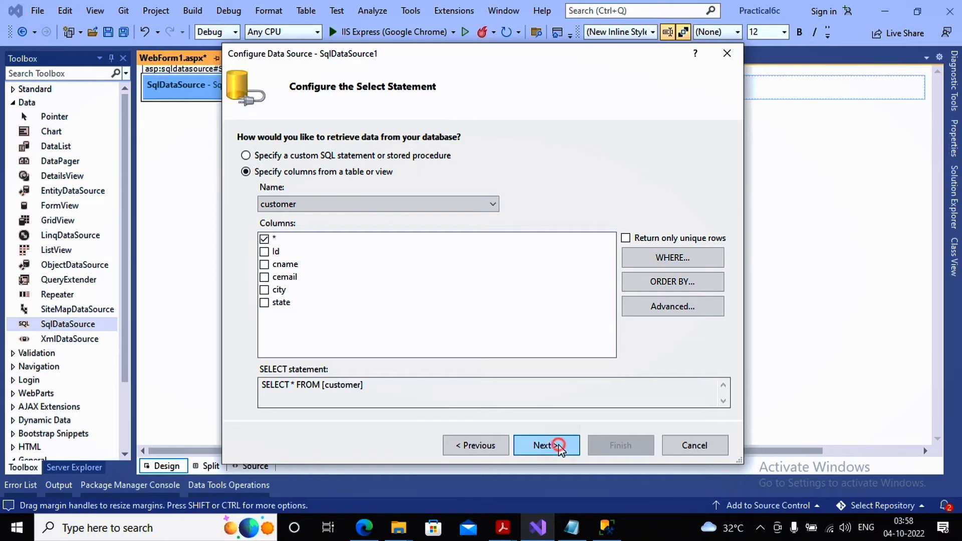
left_click(545, 444)
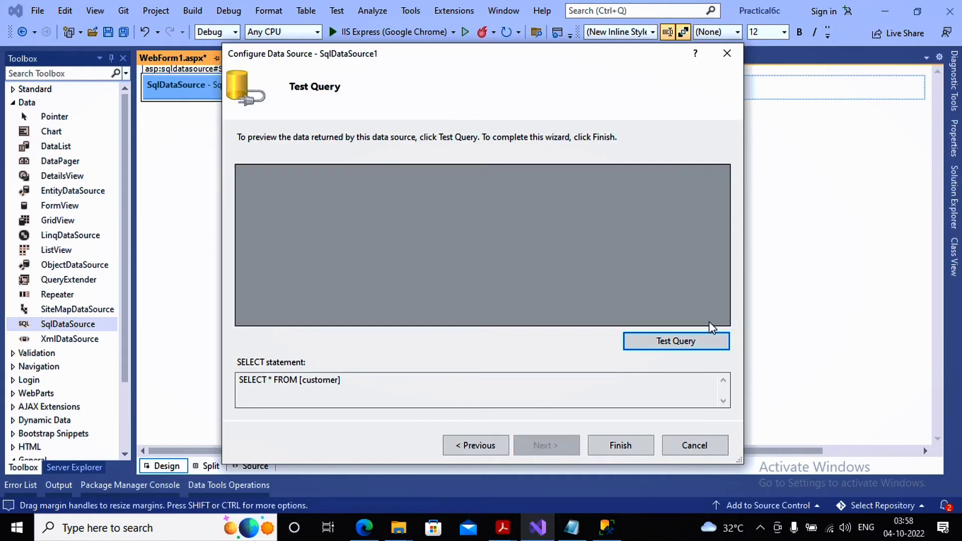
Step: Run the test query returning three customer rows and finish the wizard
left_click(675, 340)
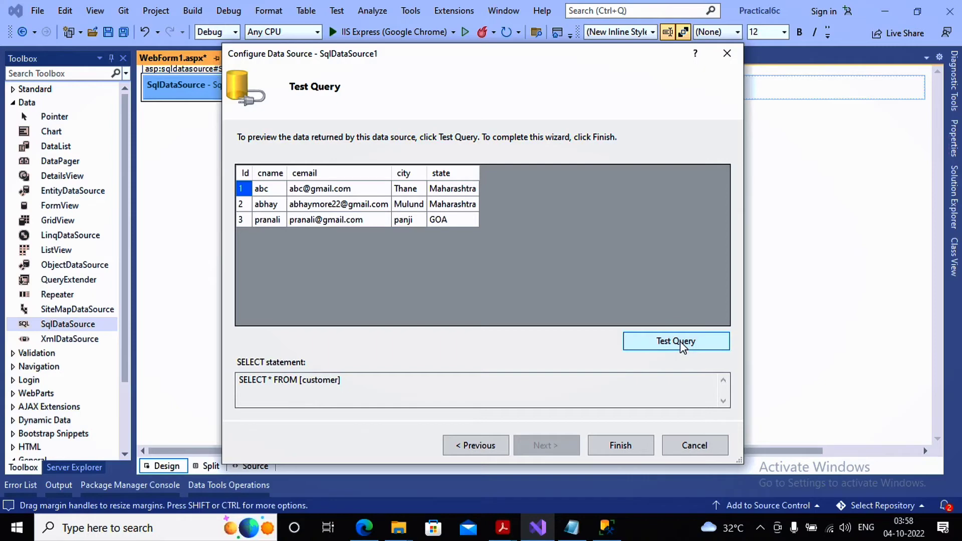
mouse_move(619, 445)
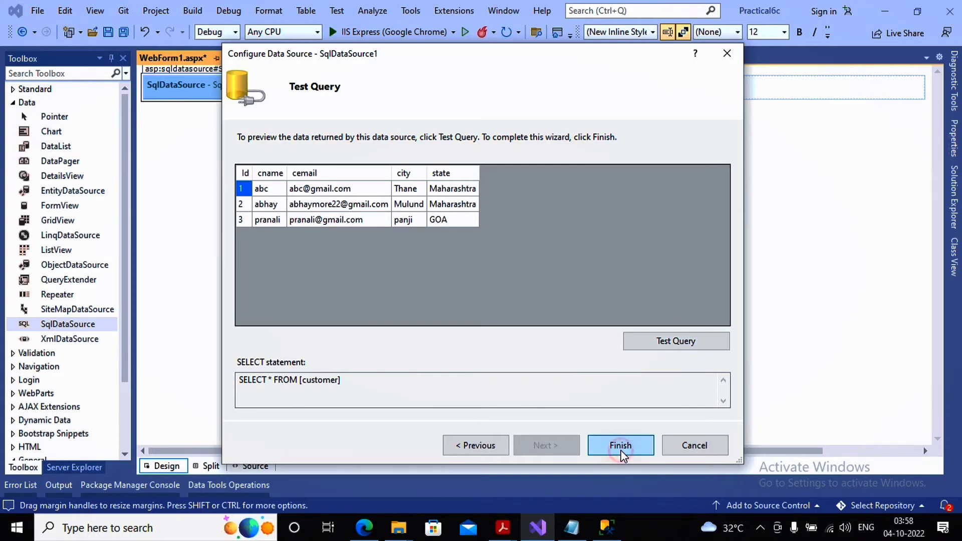
left_click(619, 444)
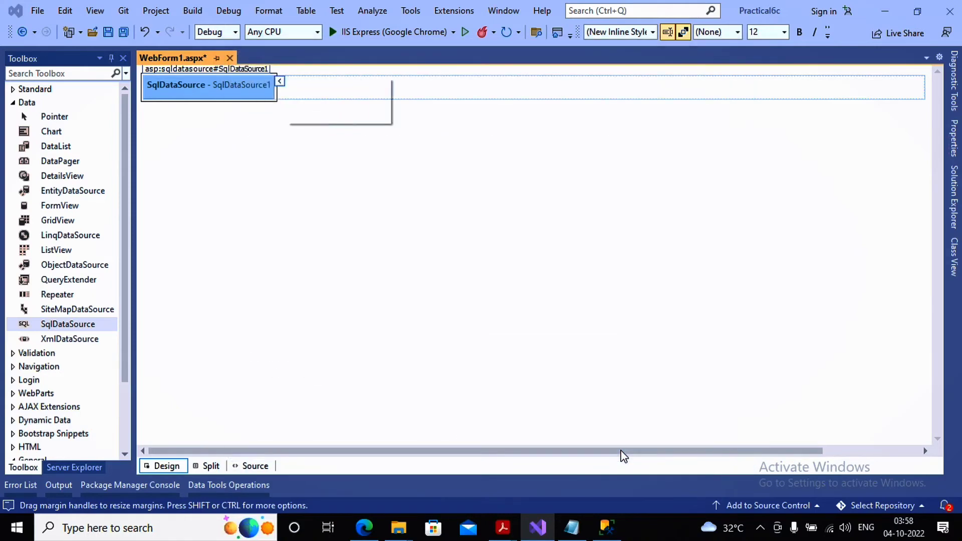
Step: Place a DataList on the form below SqlDataSource1 and start choosing its data source
left_click(280, 81)
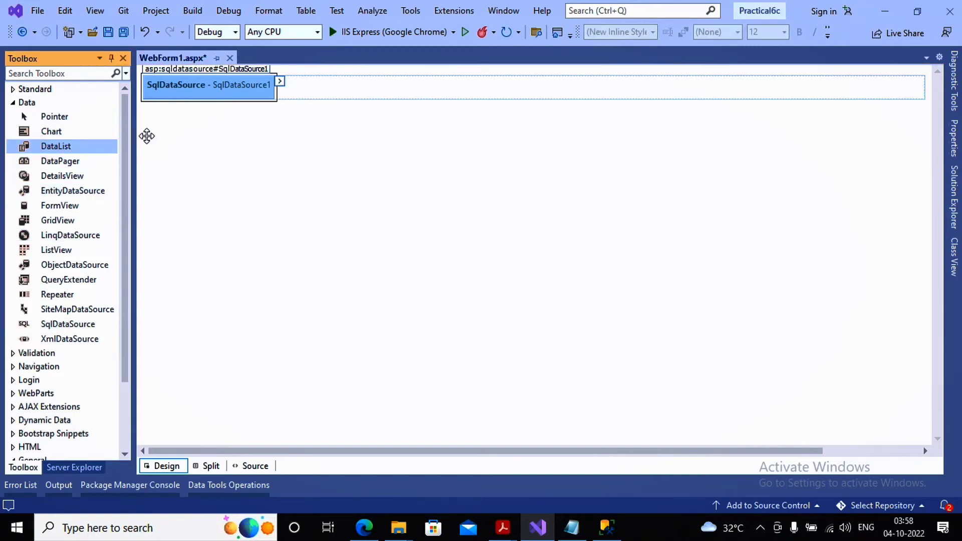
left_click_drag(55, 147, 277, 122)
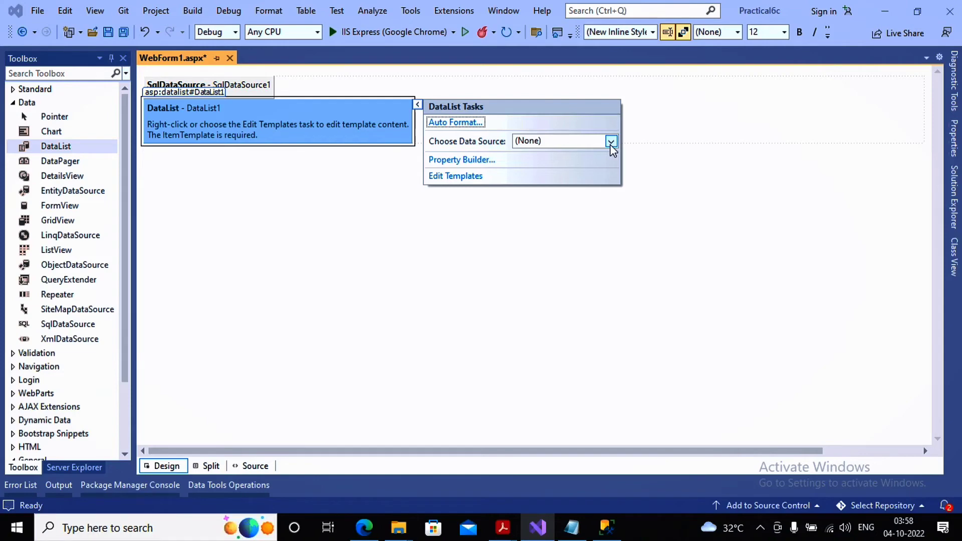
left_click(611, 142)
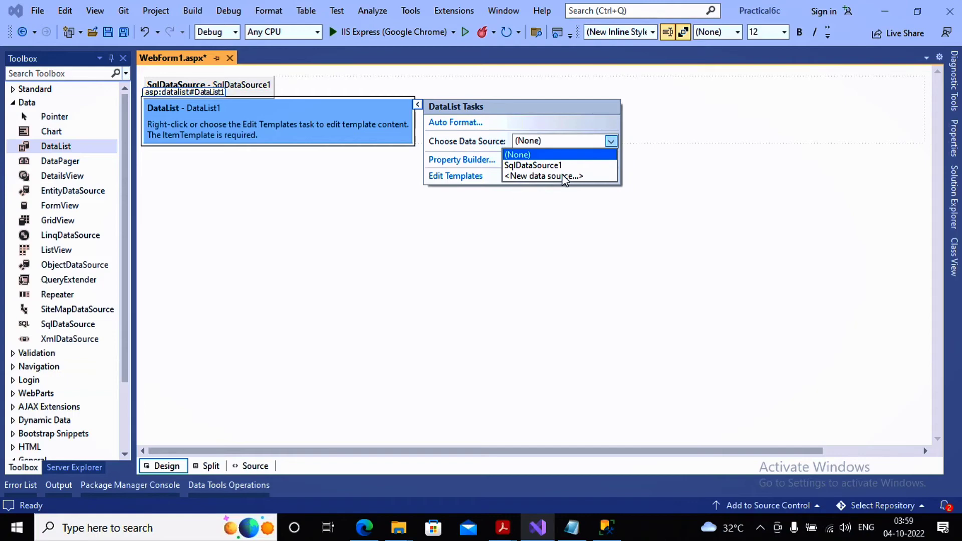
left_click(543, 176)
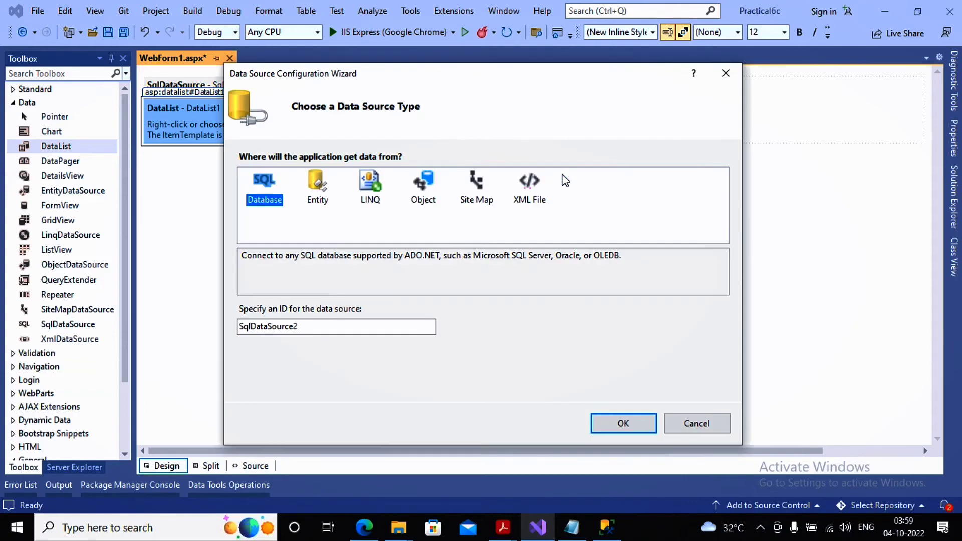
mouse_move(548, 403)
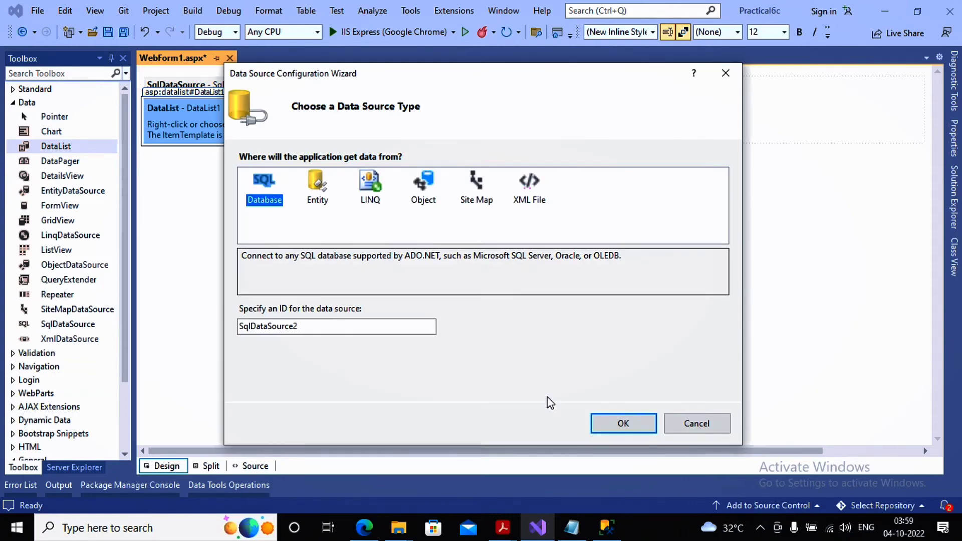
Step: Cancel the new data source wizard and delete the stray SqlDataSource2
left_click(622, 423)
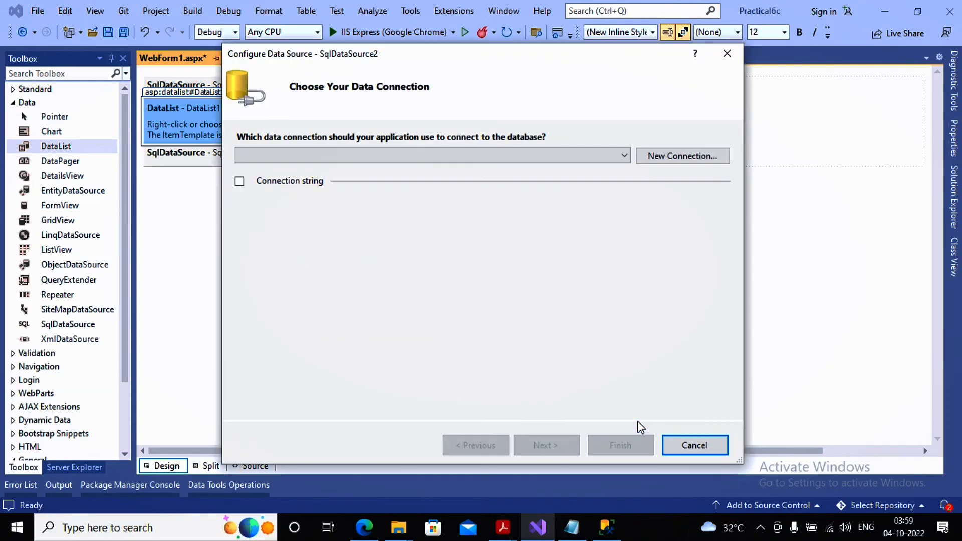
mouse_move(696, 444)
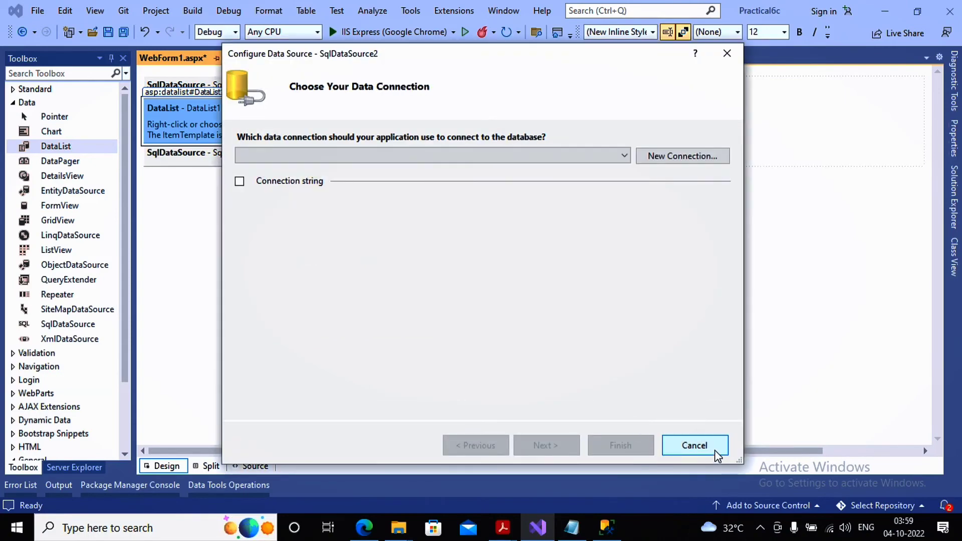
left_click(694, 445)
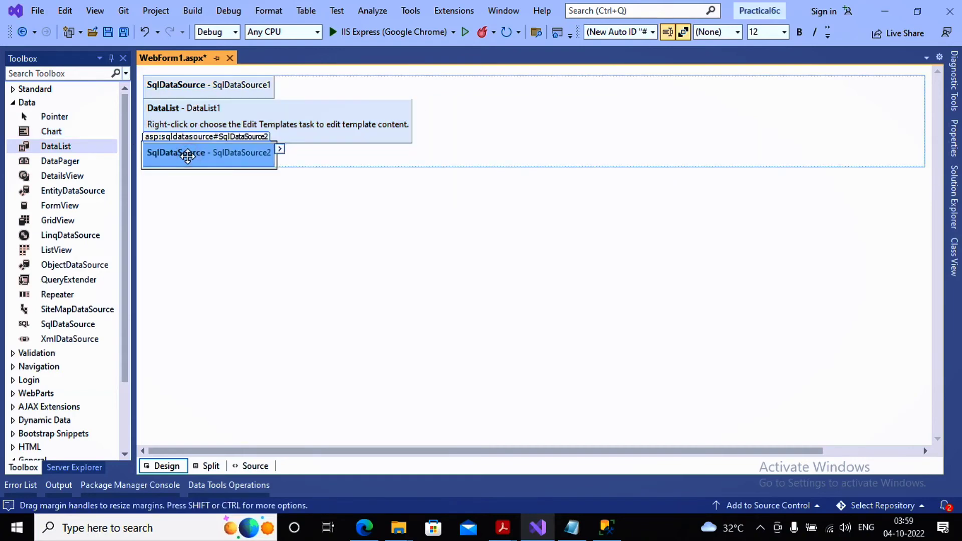
key("Delete")
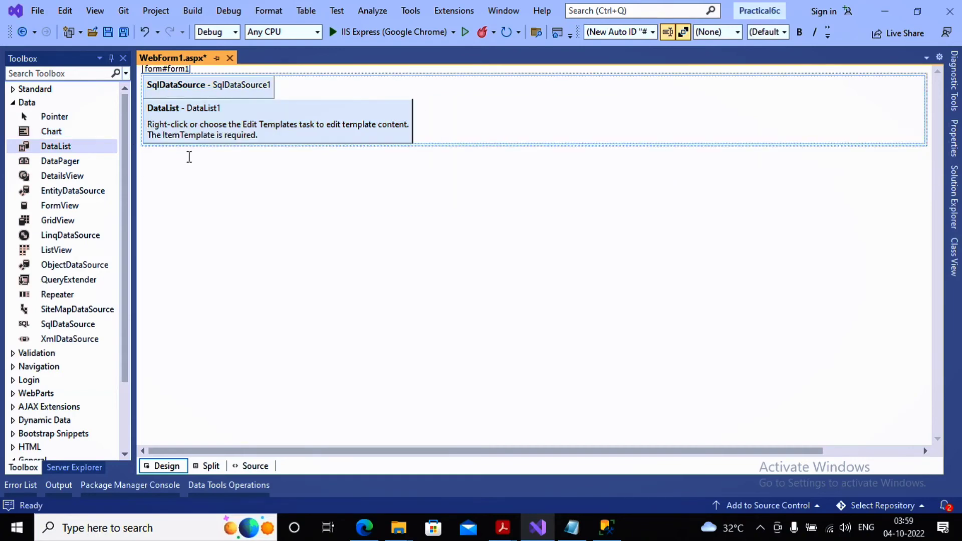
Step: Bind DataList1 to SqlDataSource1 so it shows Id, cname, cemail, city and state
left_click(277, 122)
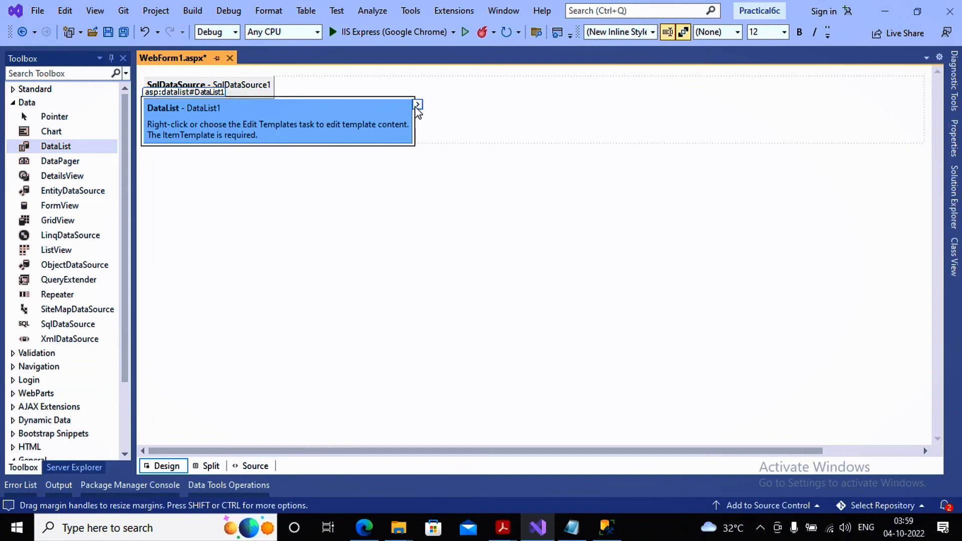
left_click(418, 105)
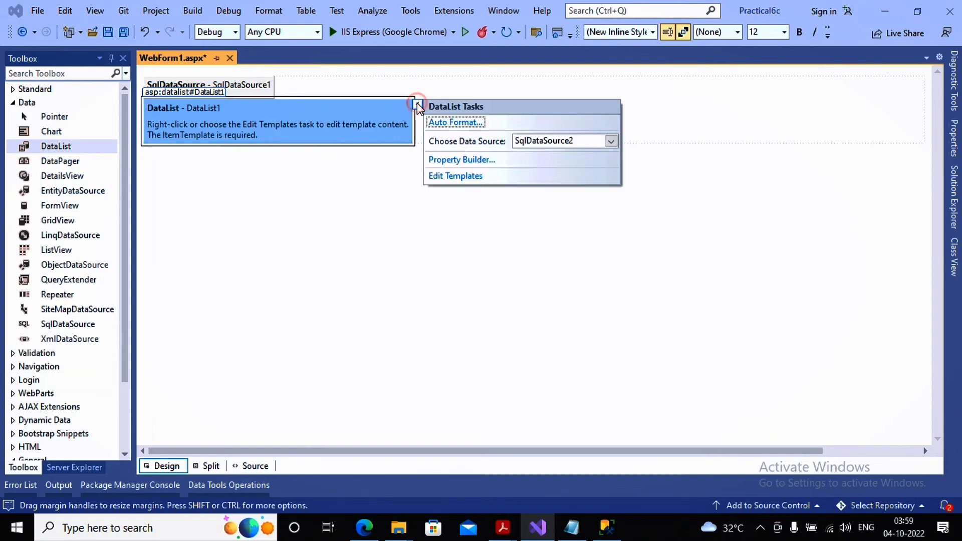
left_click(610, 140)
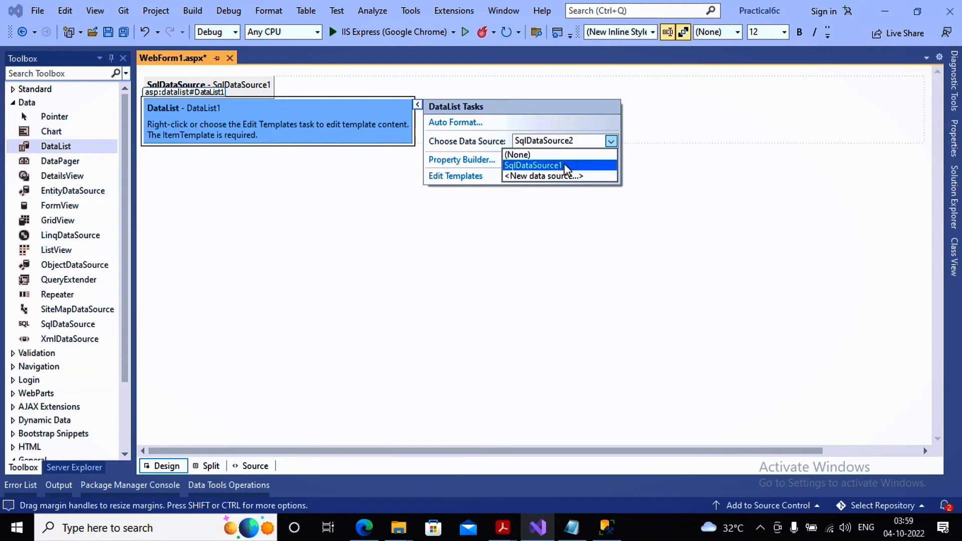
left_click(533, 166)
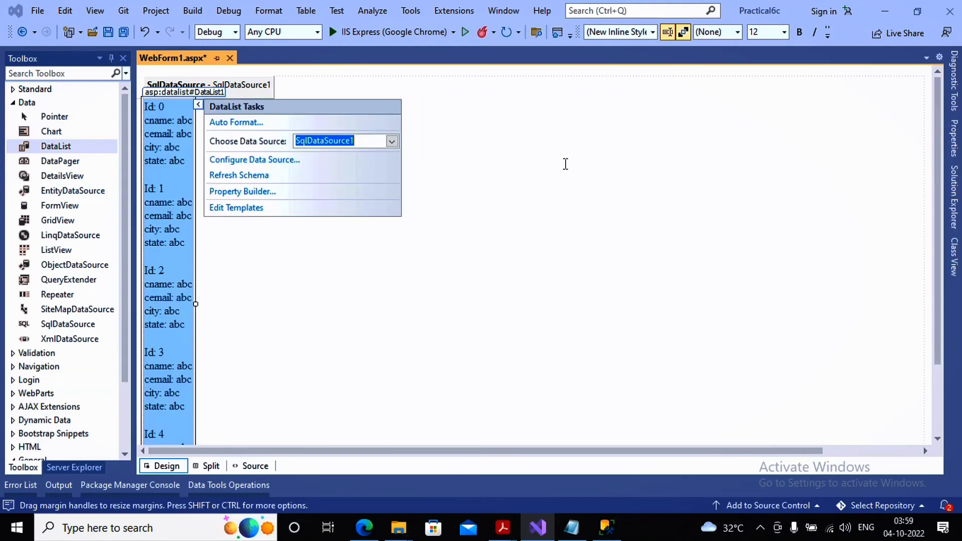
mouse_move(146, 100)
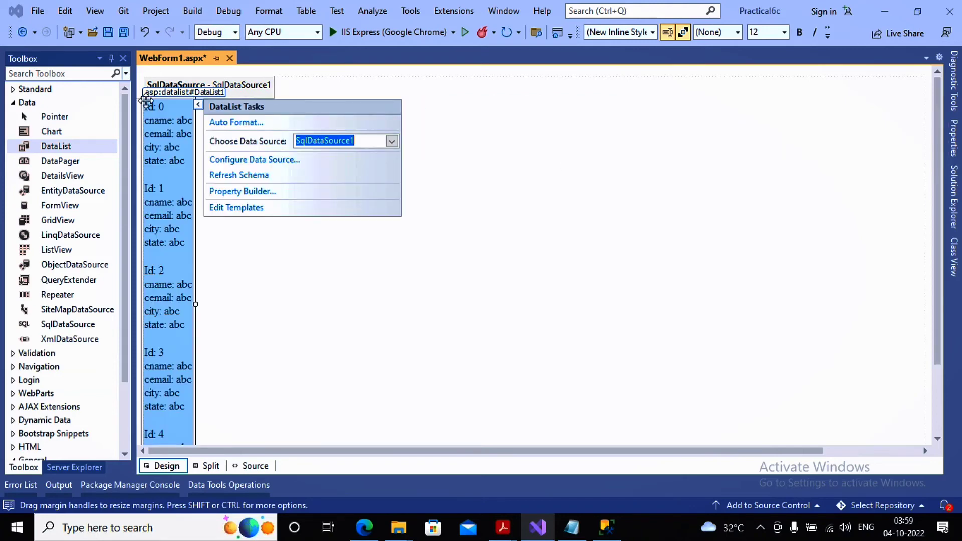
Step: Apply the Autumn Auto Format scheme to DataList1
left_click(236, 122)
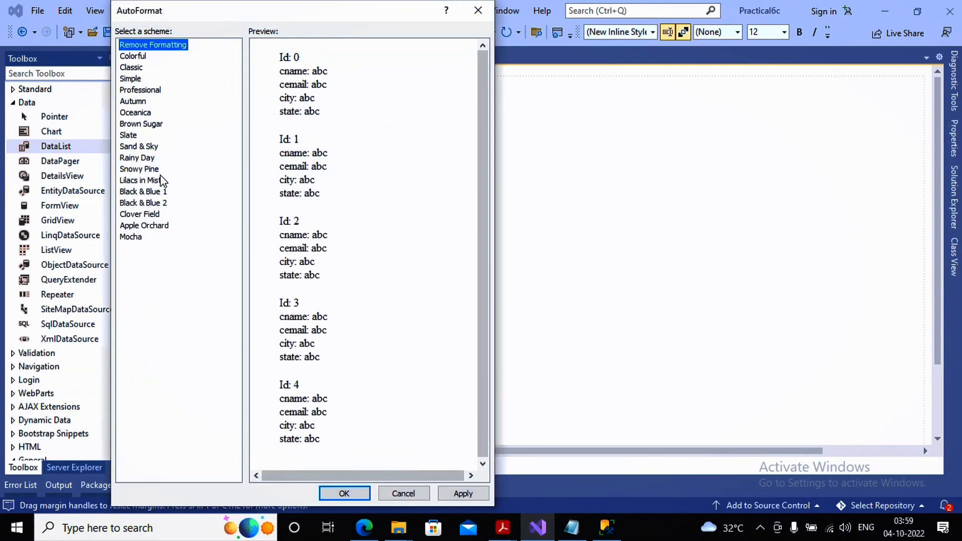
left_click(134, 102)
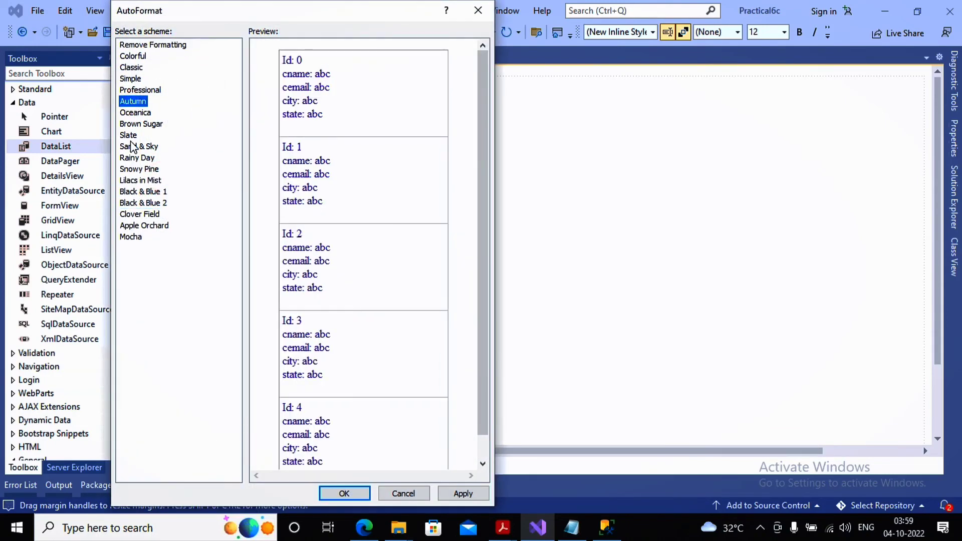
left_click(139, 146)
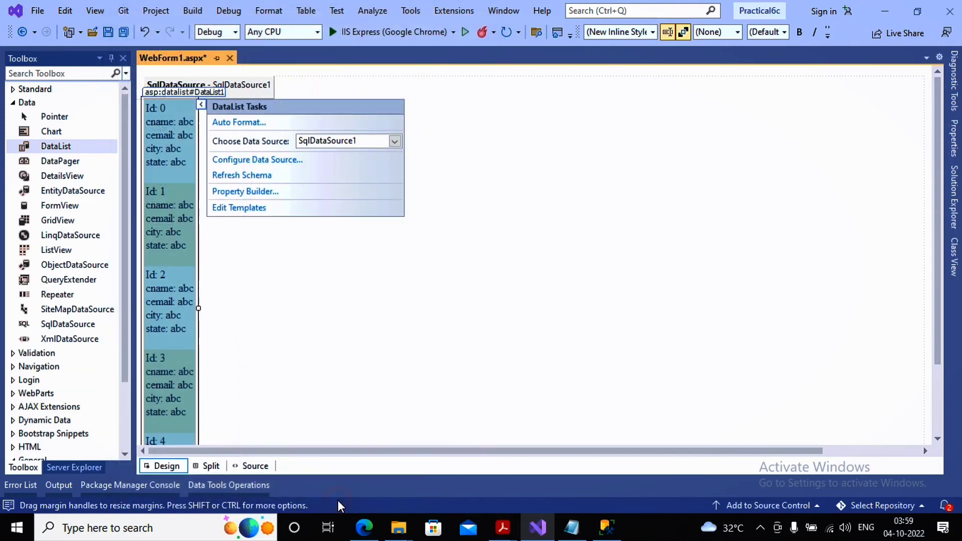
mouse_move(389, 32)
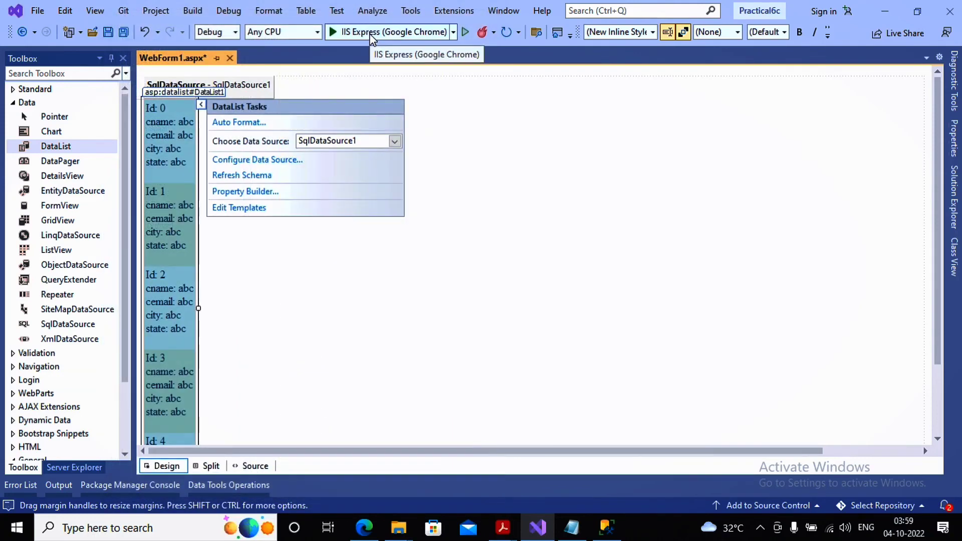
Step: Run the page via IIS Express in Chrome, showing customers abc, abhay and pranali
left_click(331, 32)
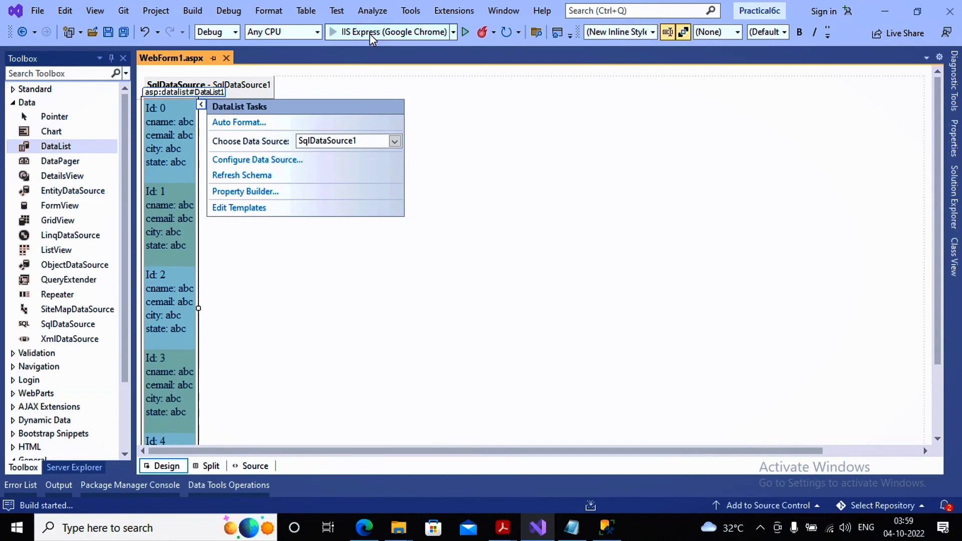
left_click(332, 32)
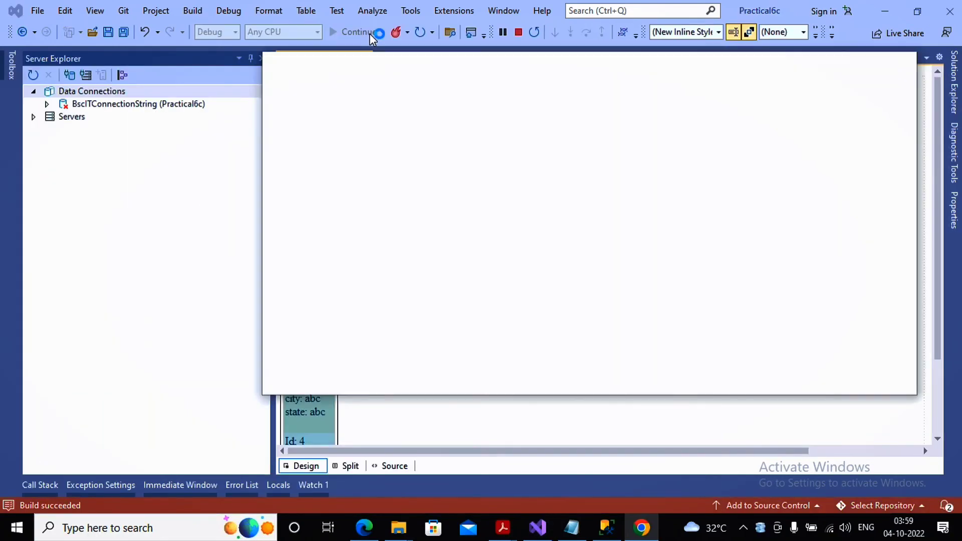
left_click(354, 32)
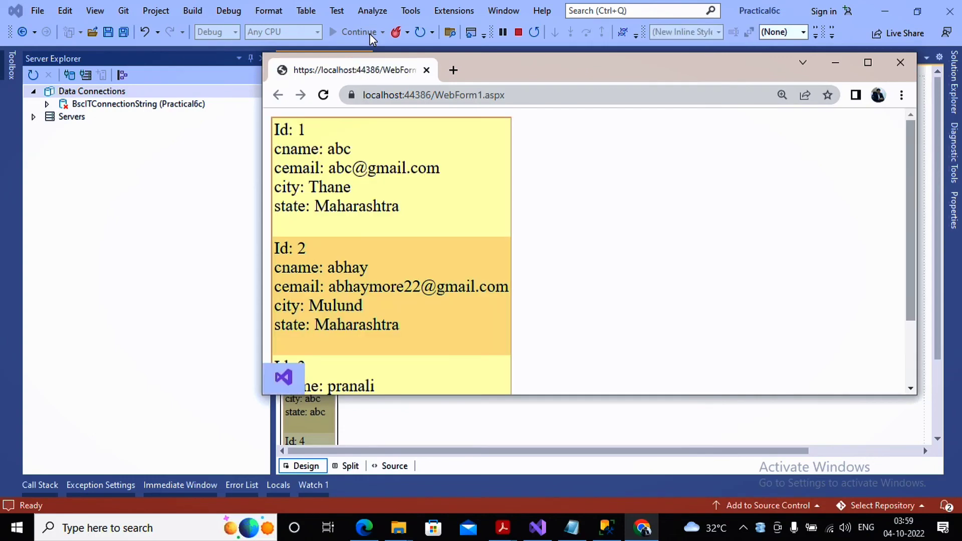
scroll("down", 3)
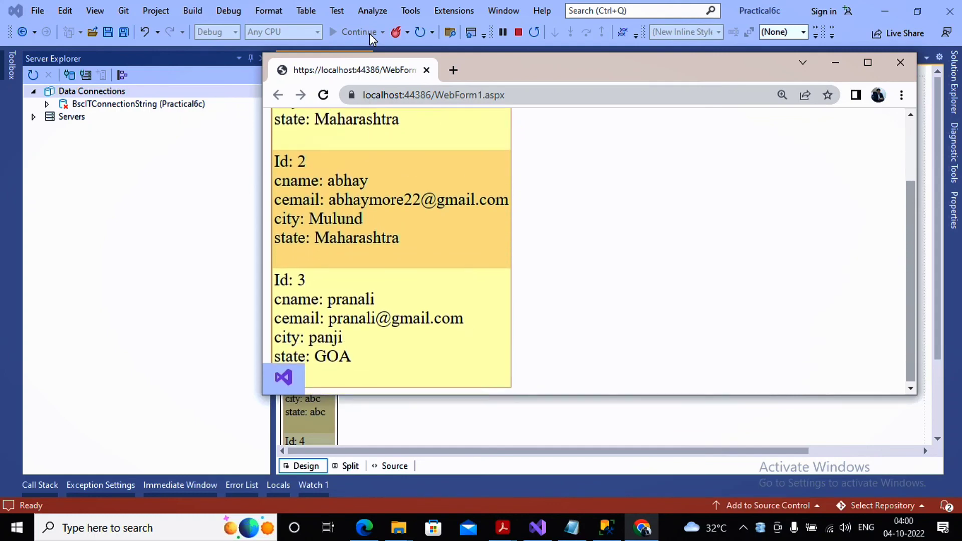
scroll("up", 3)
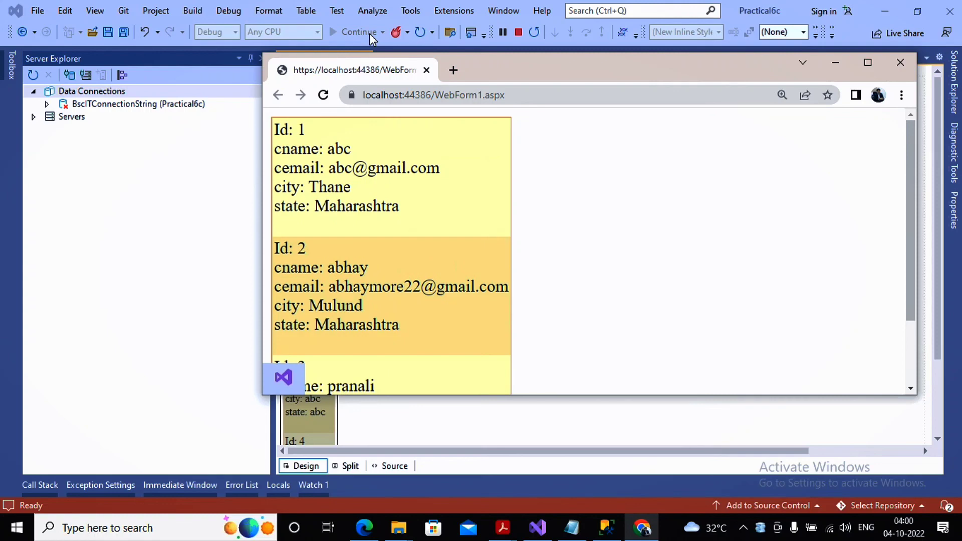